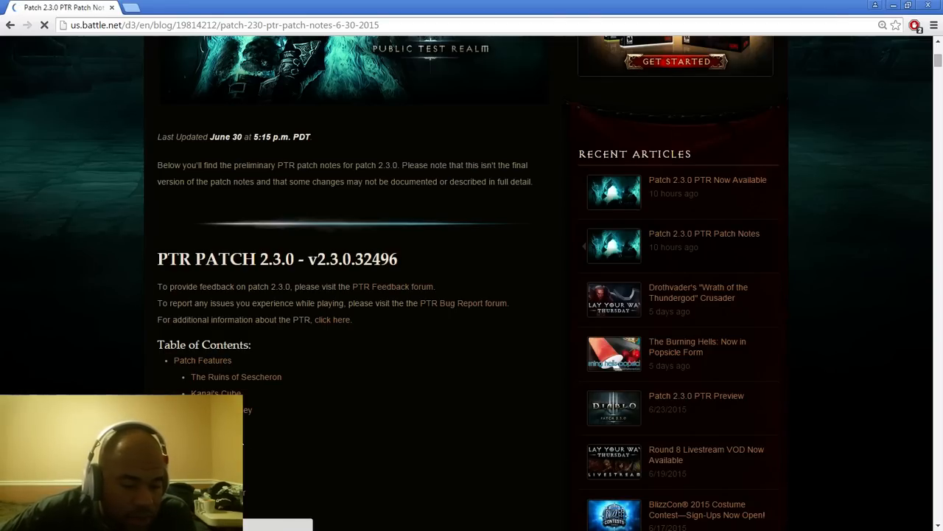
Step: Scroll down the PTR 2.3.0 patch notes to show the Table of Contents
scroll("down", 3)
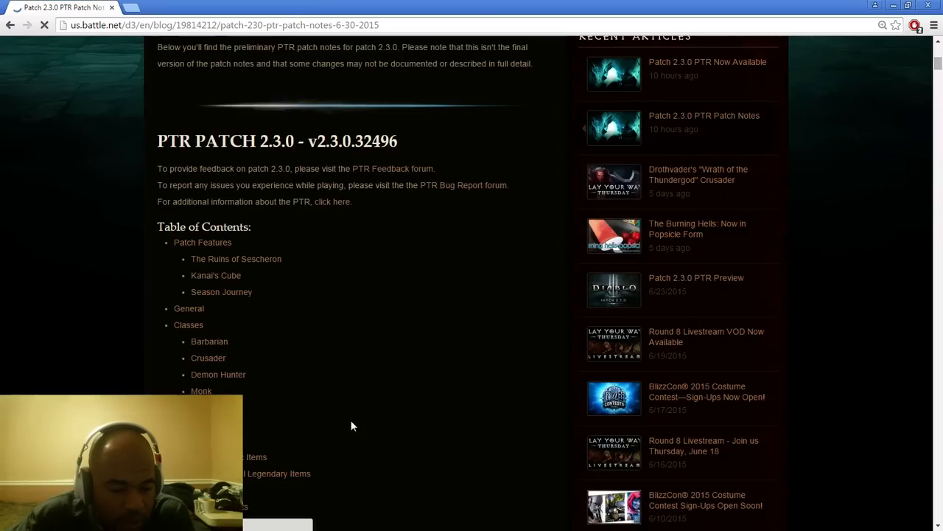
mouse_move(187, 280)
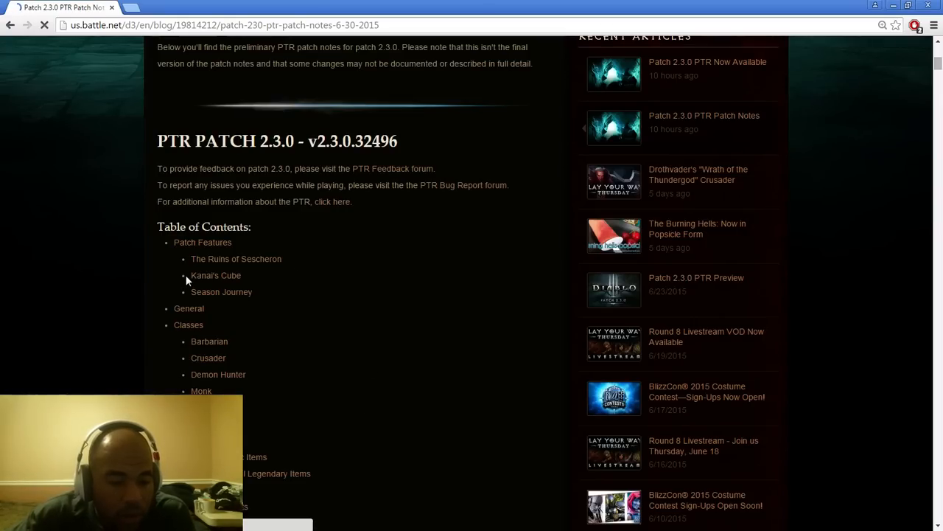
left_click(216, 275)
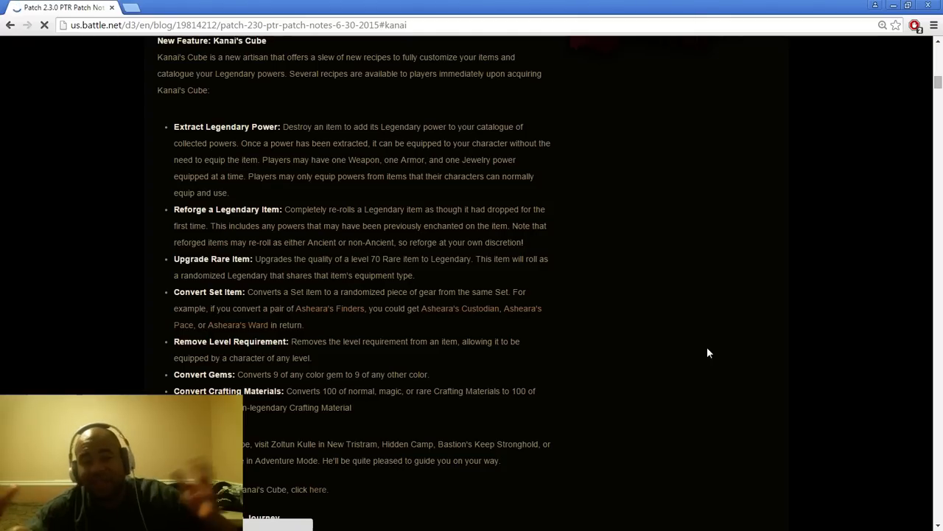
mouse_move(919, 306)
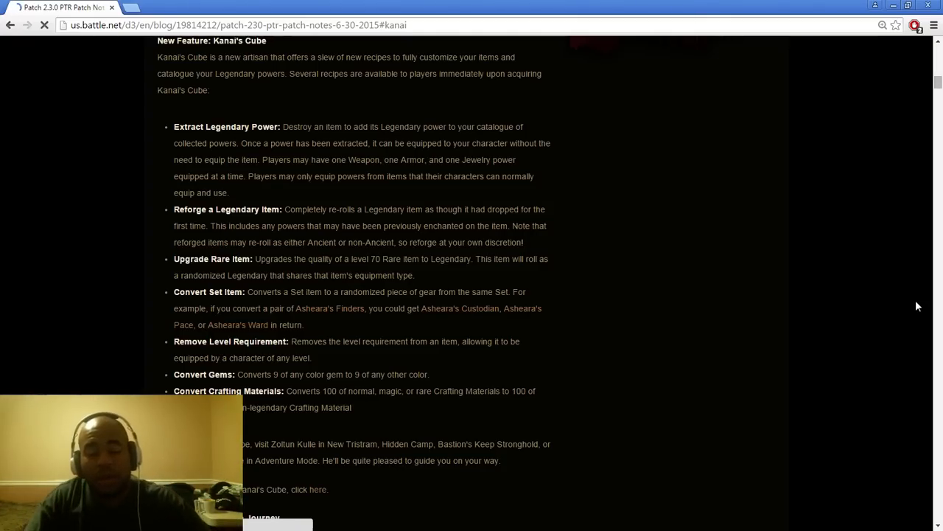
Step: Scroll past Kanai's Cube and Season Journey to the General section's Torment VII-X changes
scroll("down", 3)
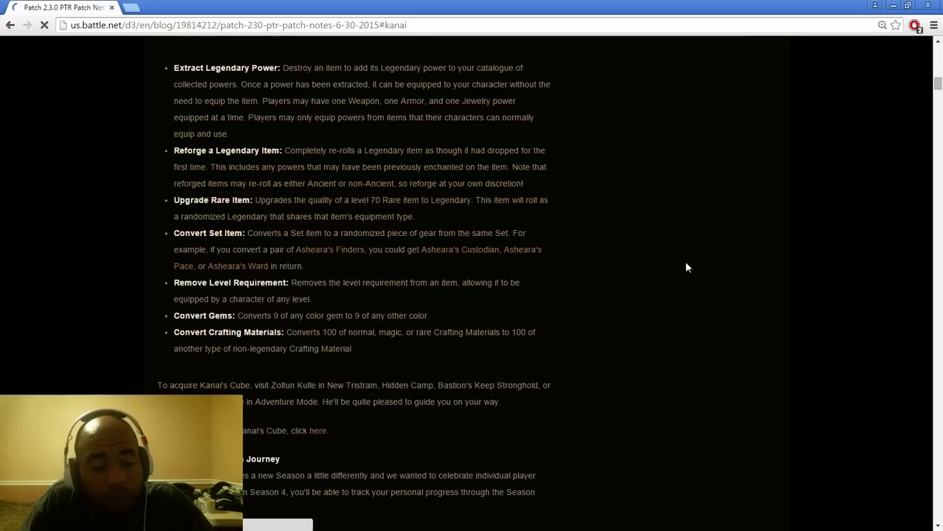
mouse_move(14, 218)
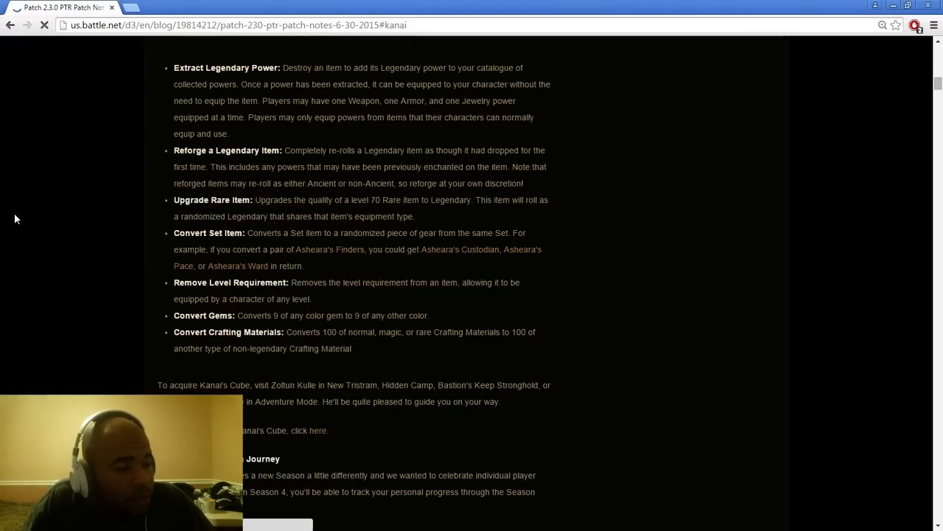
mouse_move(660, 232)
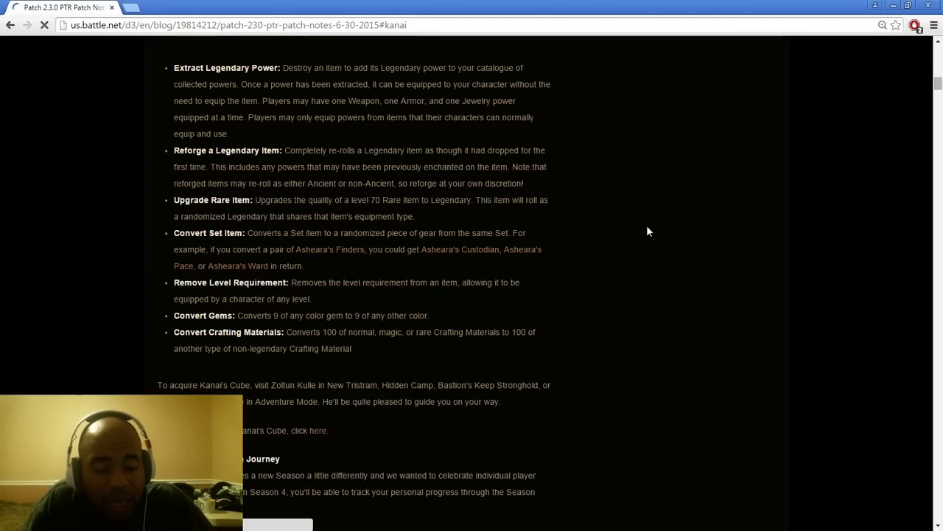
scroll("down", 3)
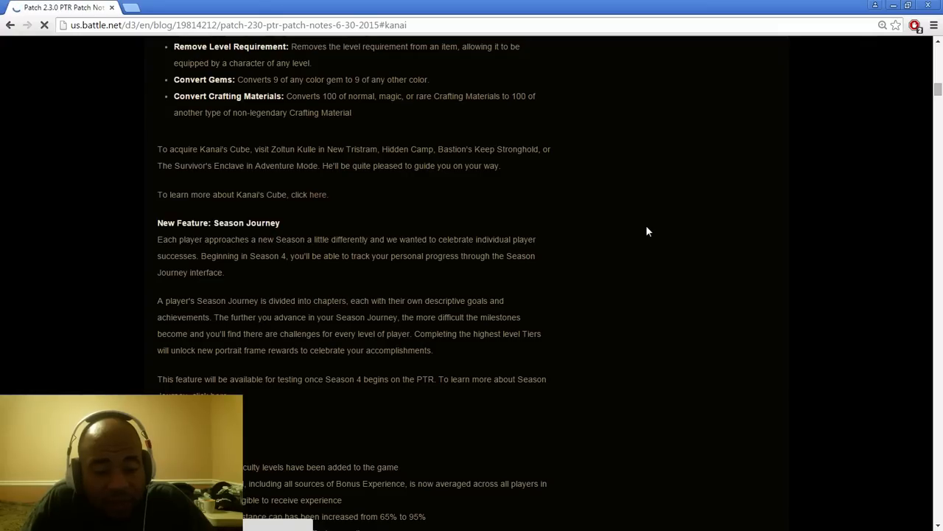
scroll("down", 3)
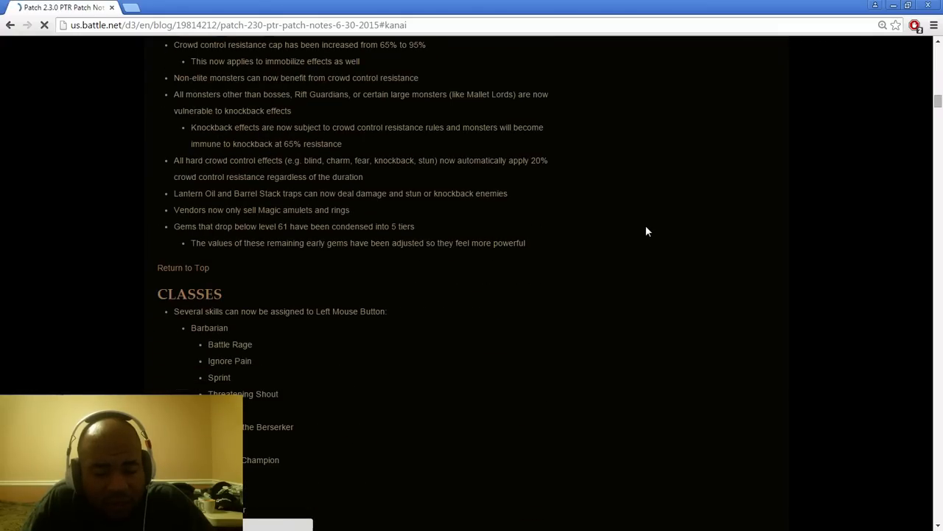
scroll("up", 3)
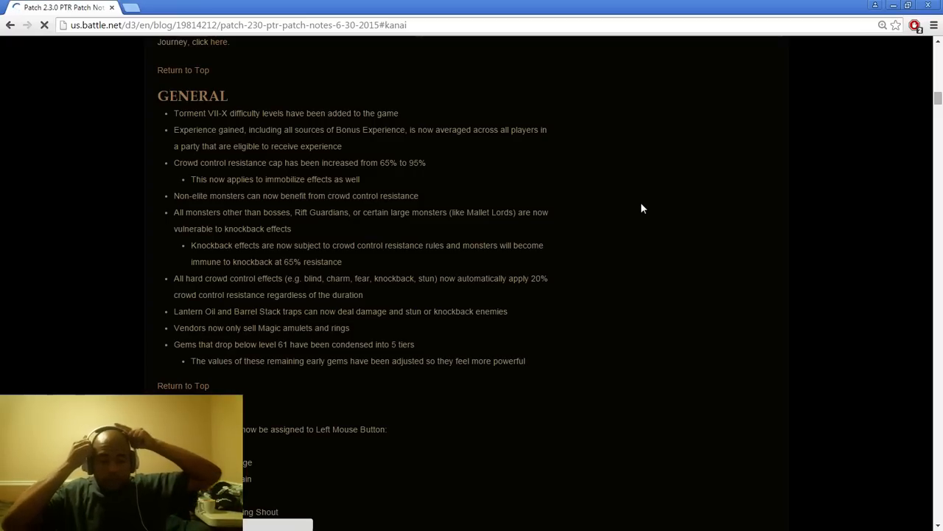
mouse_move(520, 235)
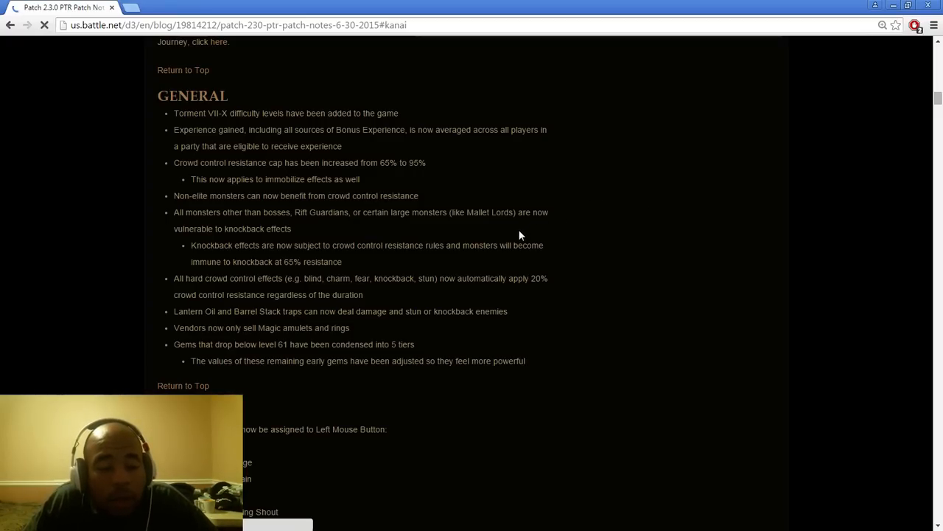
Step: Scroll back up to the Table of Contents listing Patch Features, General, Classes and Items
scroll("down", 3)
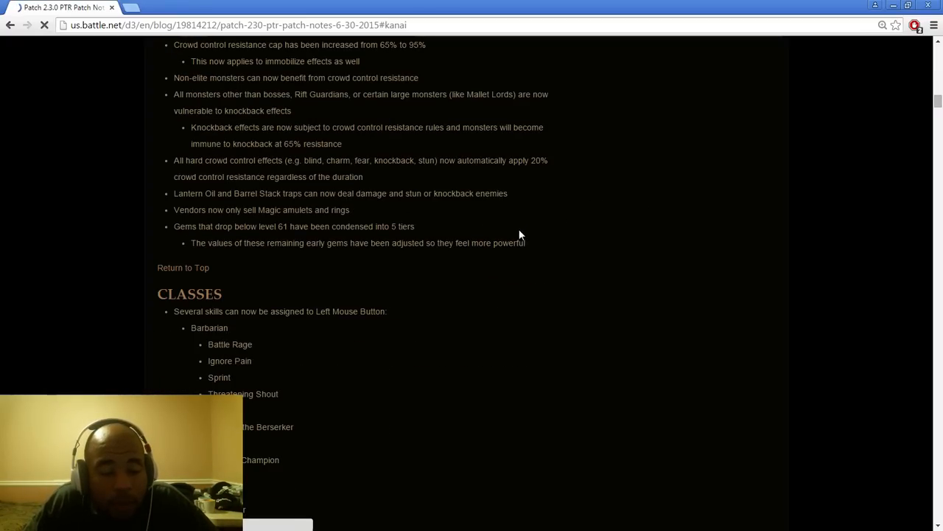
scroll("up", 3)
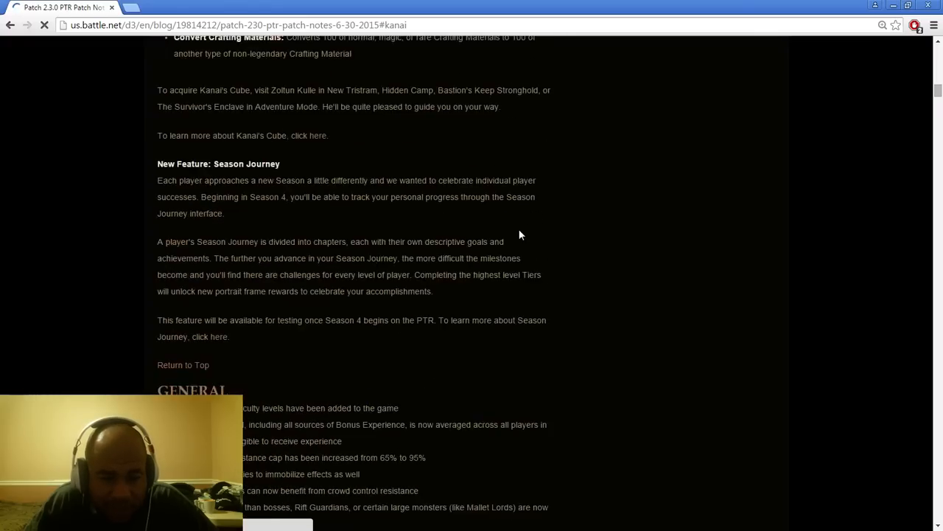
scroll("up", 3)
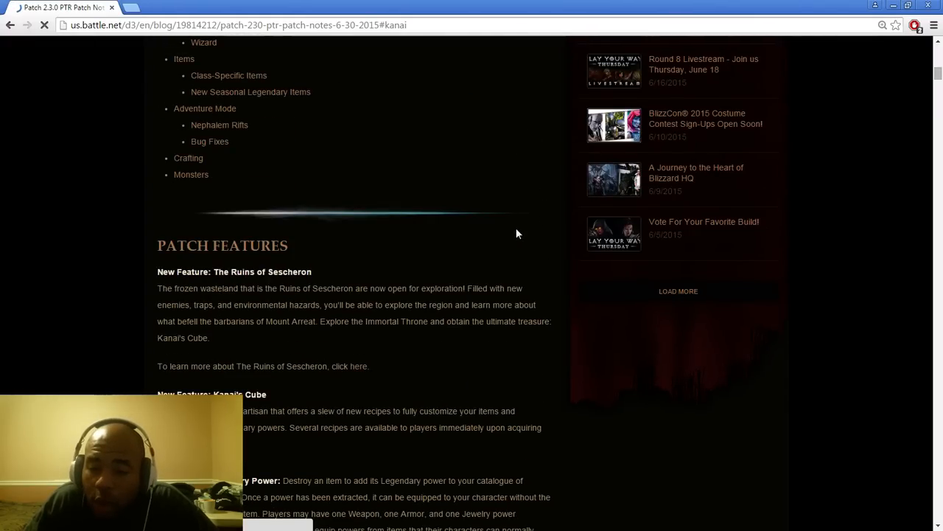
mouse_move(511, 238)
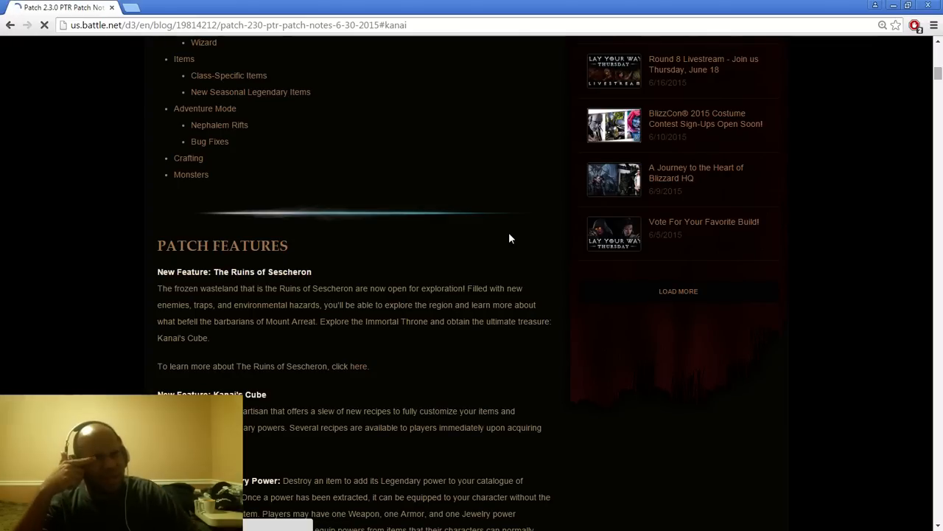
mouse_move(479, 244)
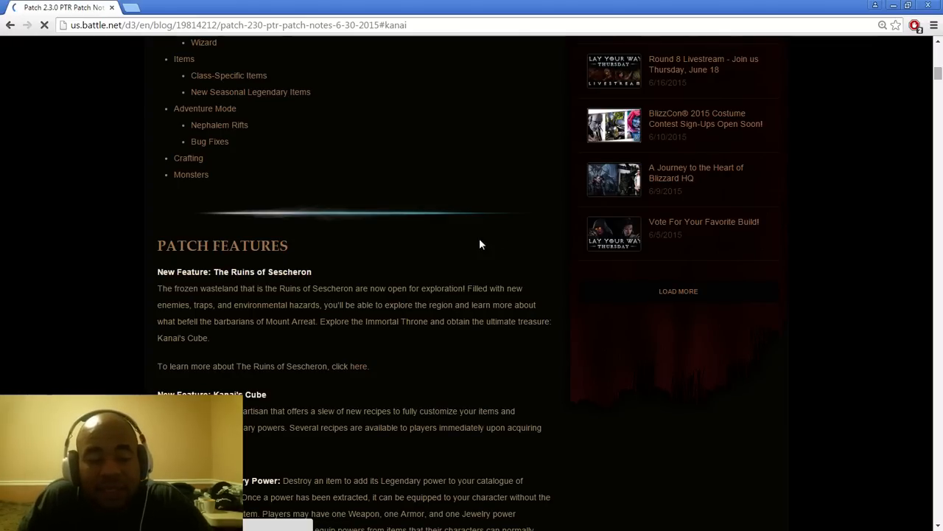
scroll("up", 3)
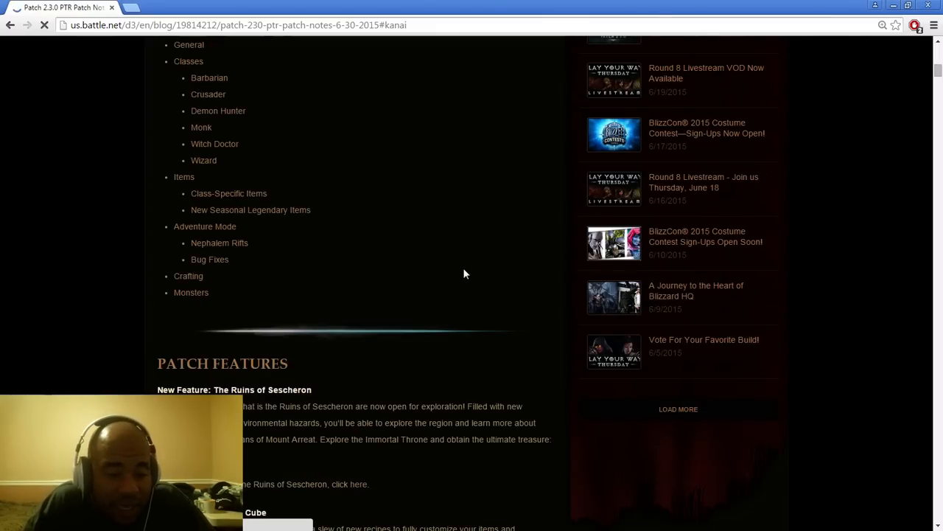
scroll("up", 3)
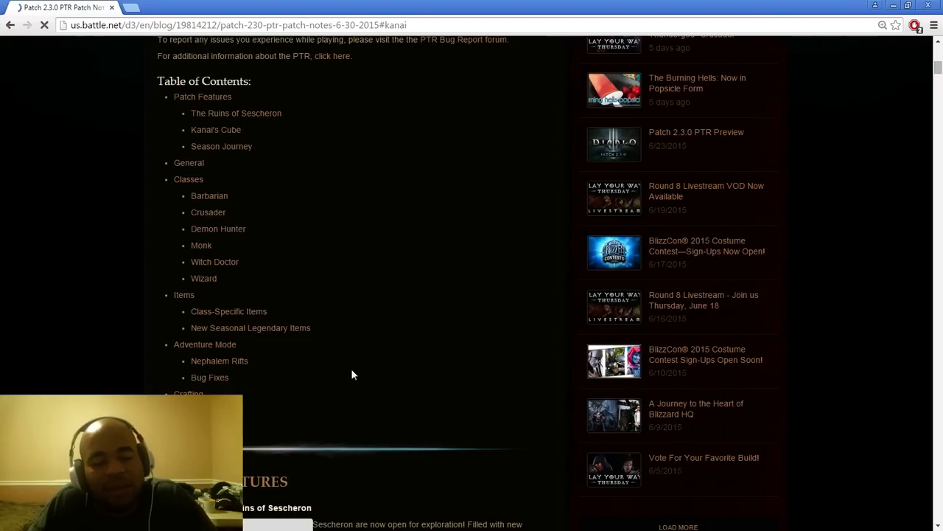
mouse_move(345, 372)
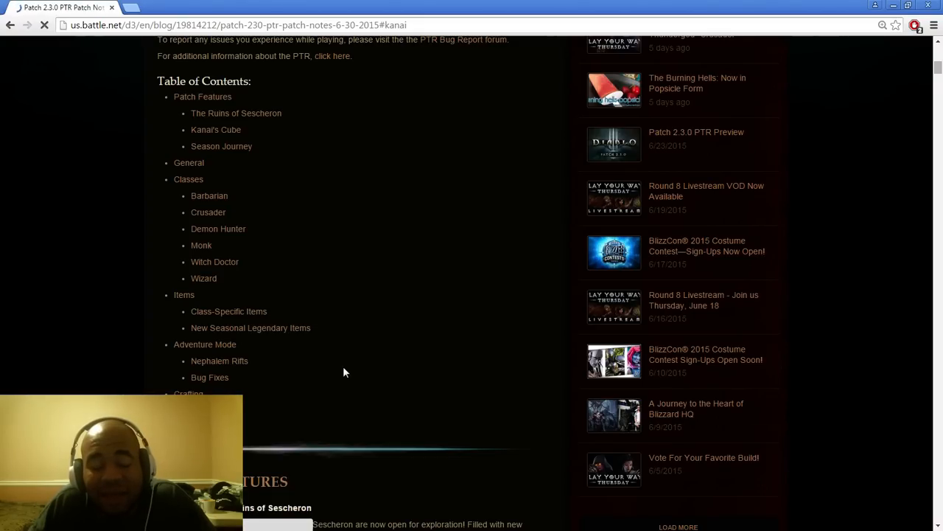
mouse_move(184, 295)
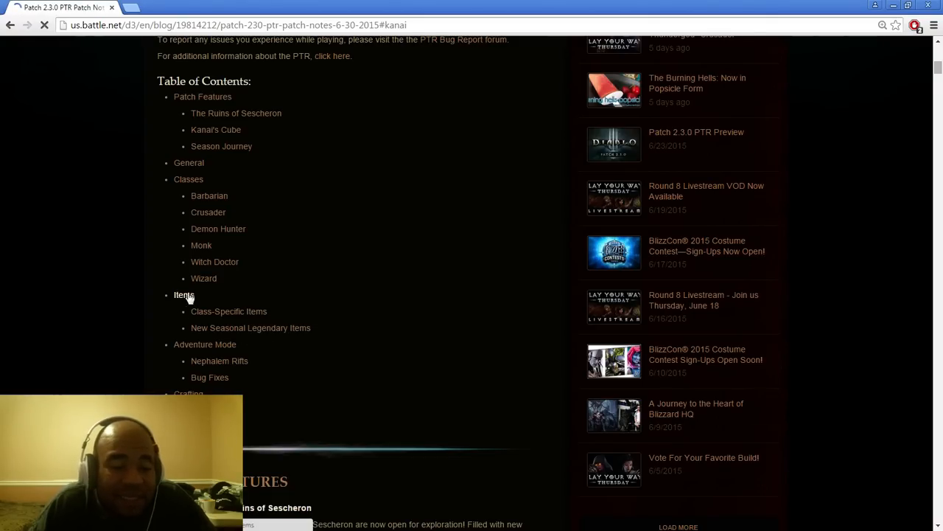
Step: Jump to the Witch Doctor changes and highlight Firebats' 'Skill Rune - Vampire Bats' line
left_click(214, 261)
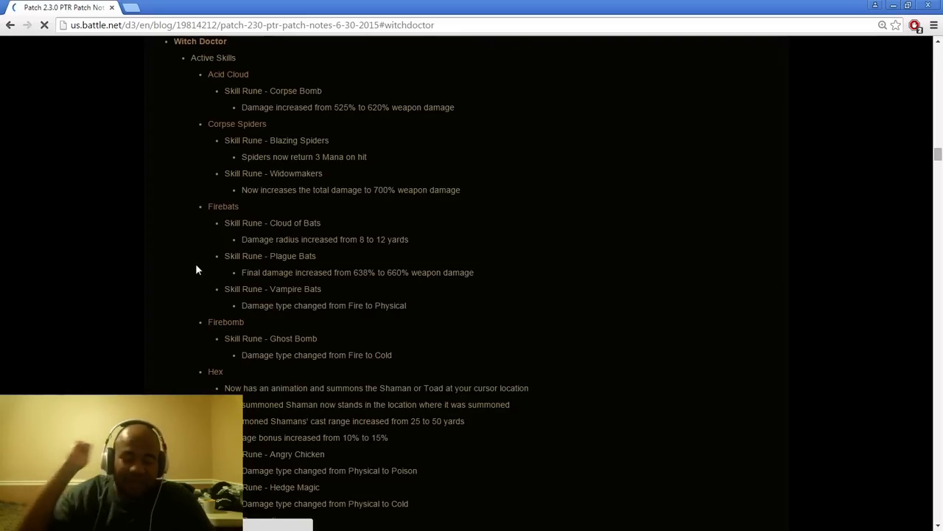
mouse_move(103, 240)
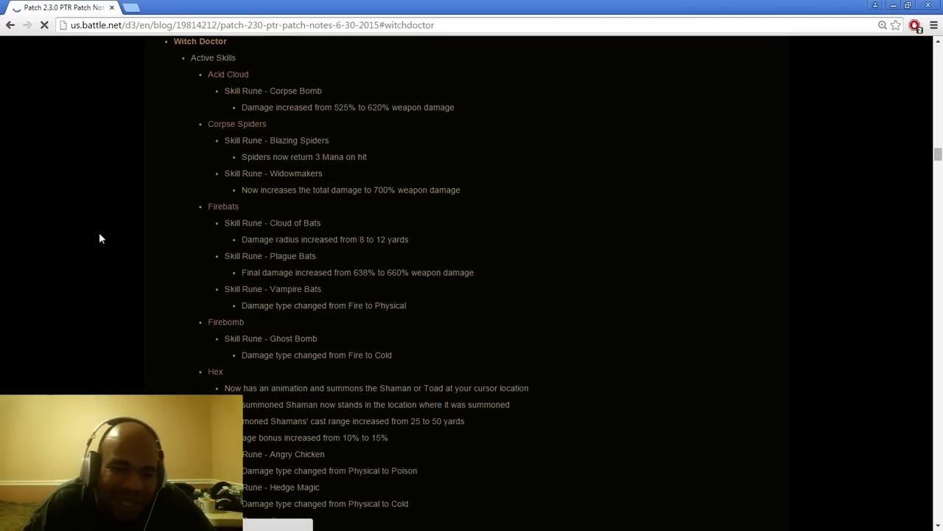
mouse_move(249, 94)
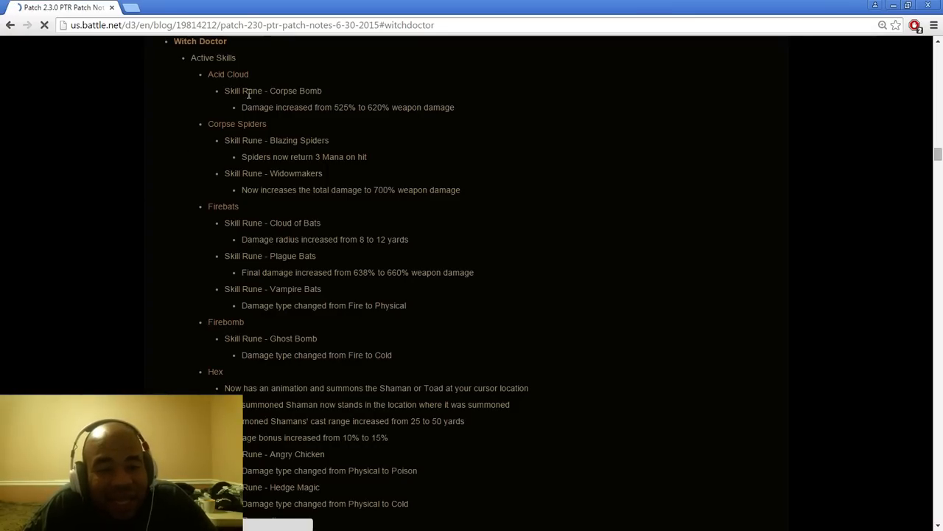
mouse_move(454, 107)
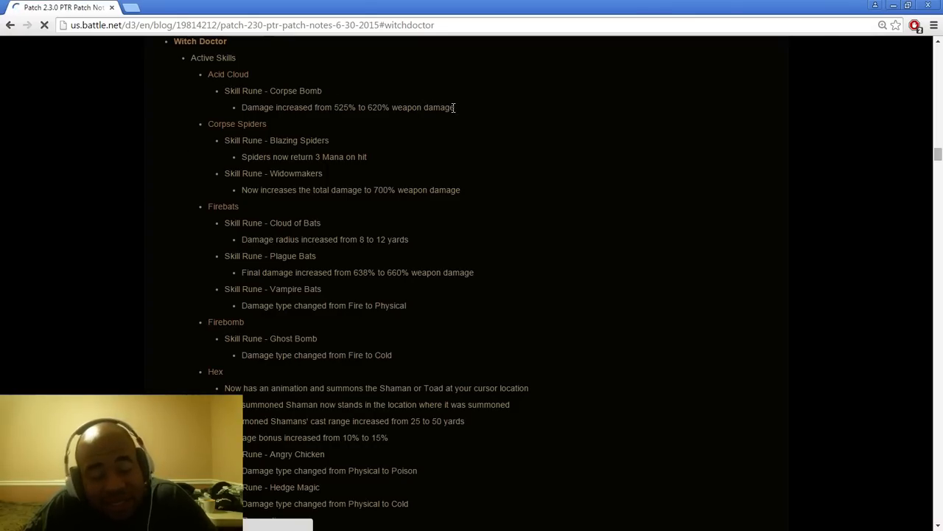
mouse_move(228, 158)
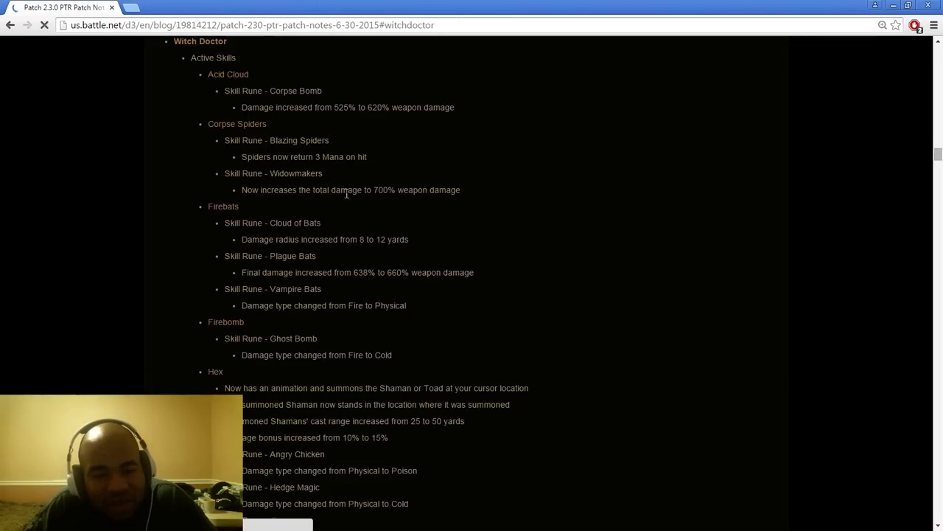
mouse_move(382, 188)
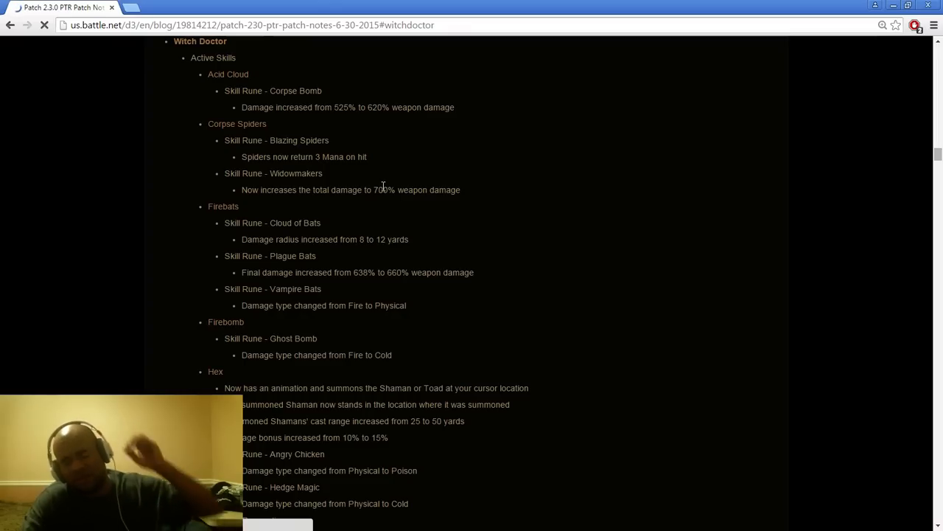
mouse_move(355, 157)
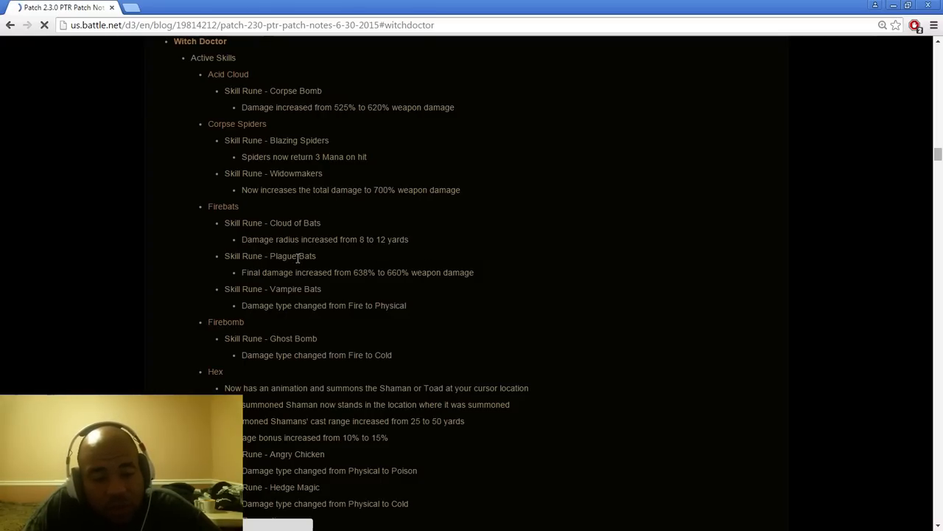
mouse_move(466, 283)
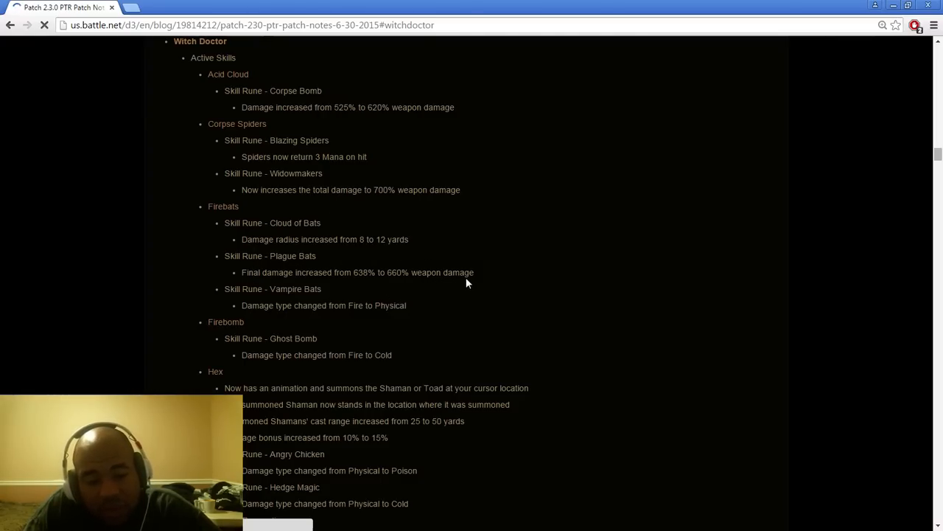
mouse_move(440, 288)
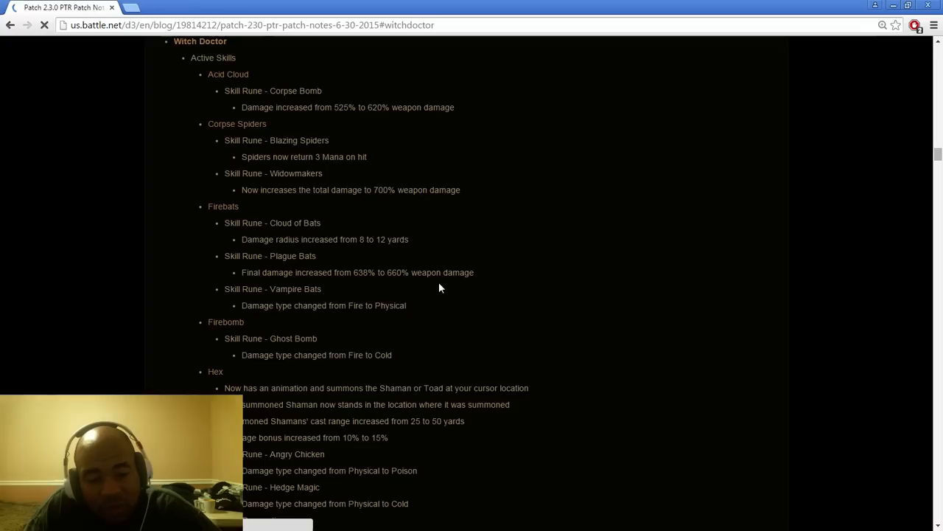
mouse_move(340, 317)
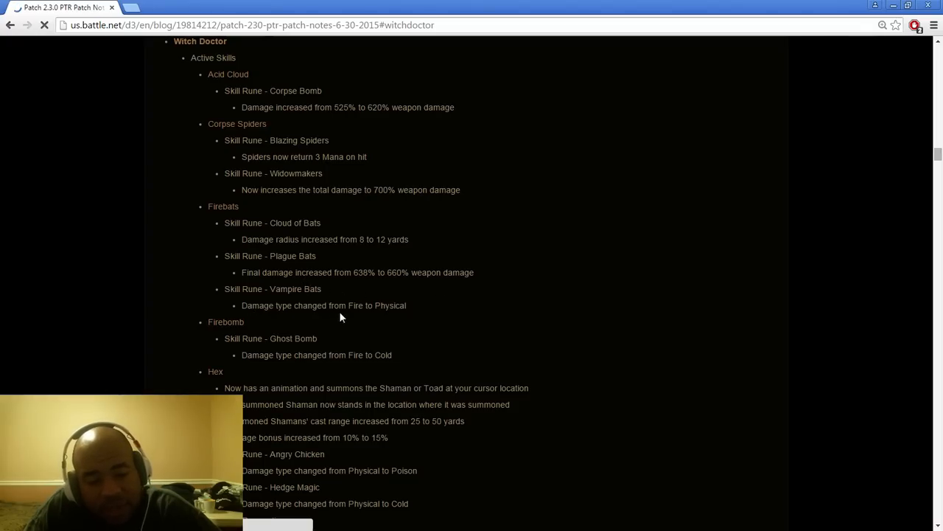
mouse_move(435, 308)
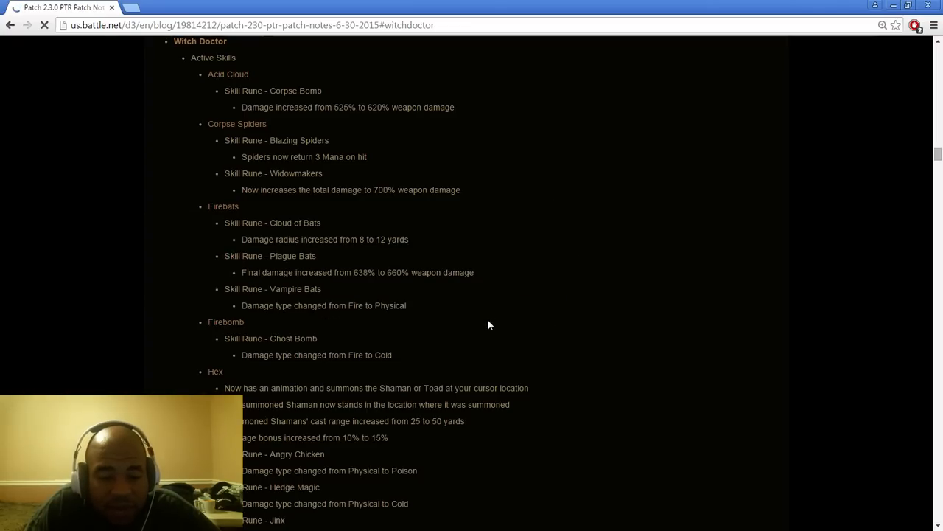
double_click(258, 239)
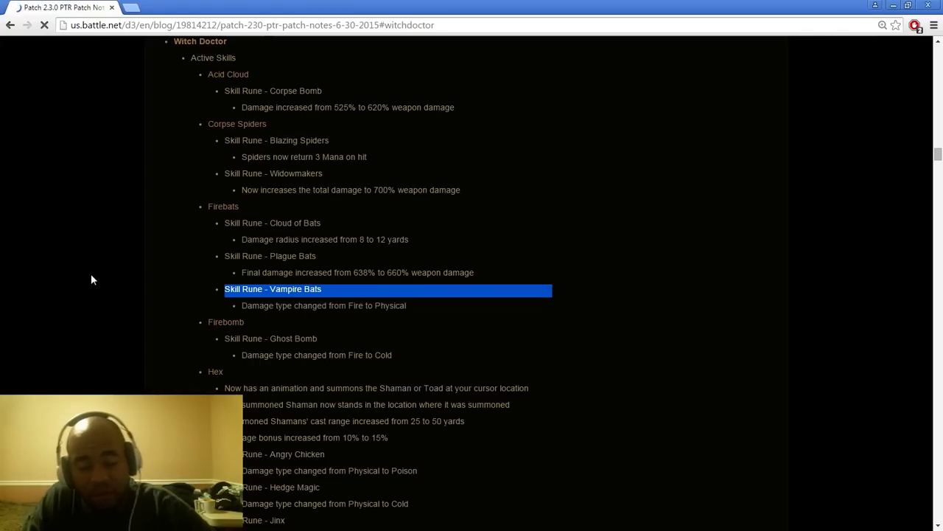
mouse_move(63, 279)
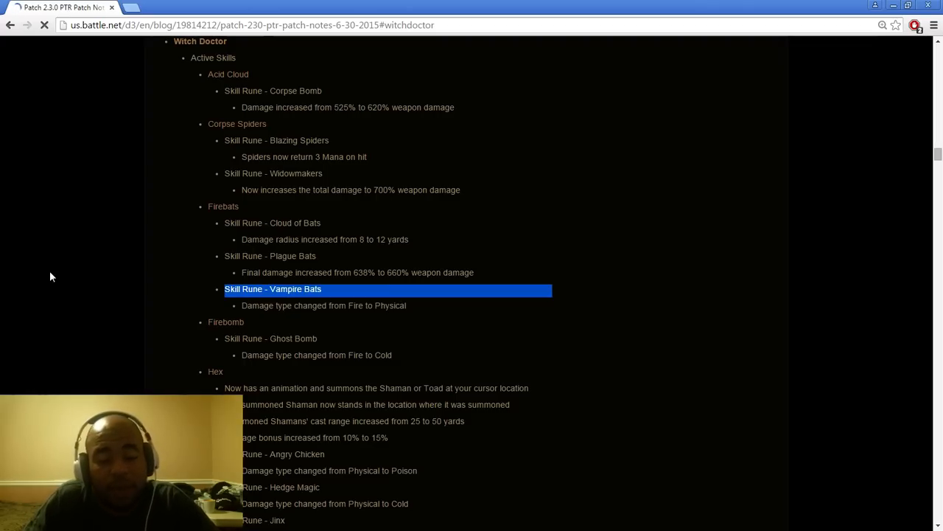
mouse_move(116, 303)
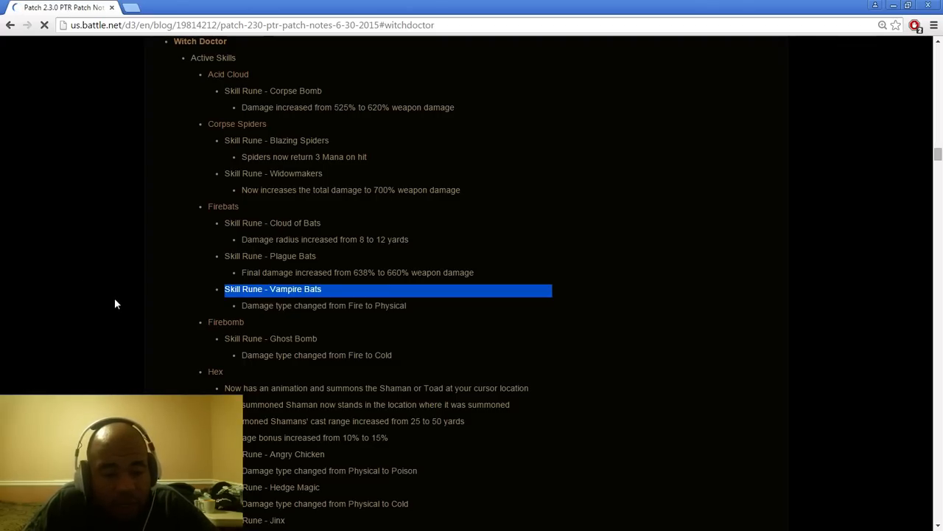
mouse_move(133, 274)
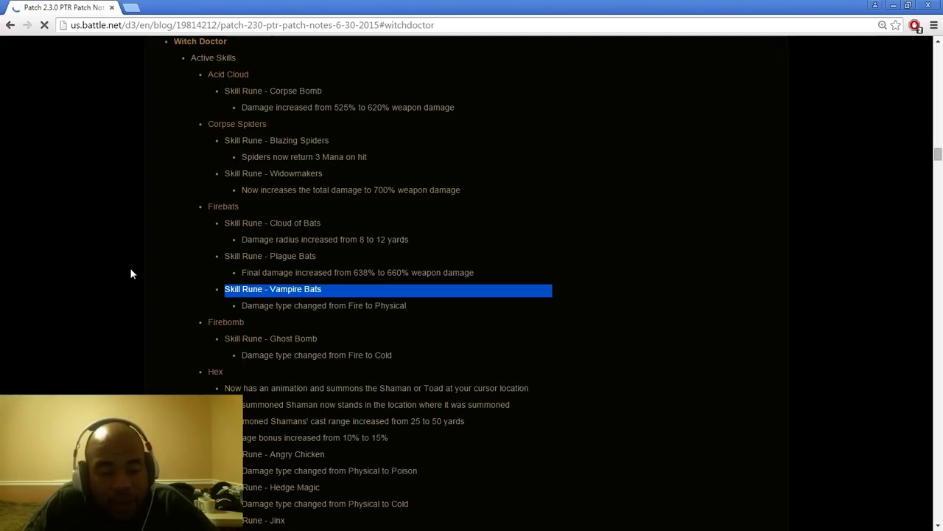
mouse_move(273, 374)
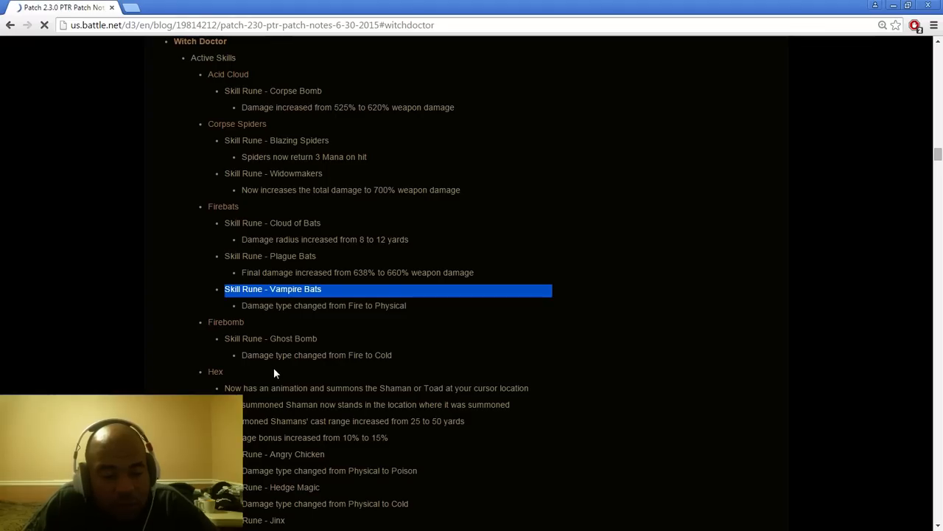
Step: Scroll down to the Hex notes covering Toad of Hugeness and Unstable Form
scroll("down", 3)
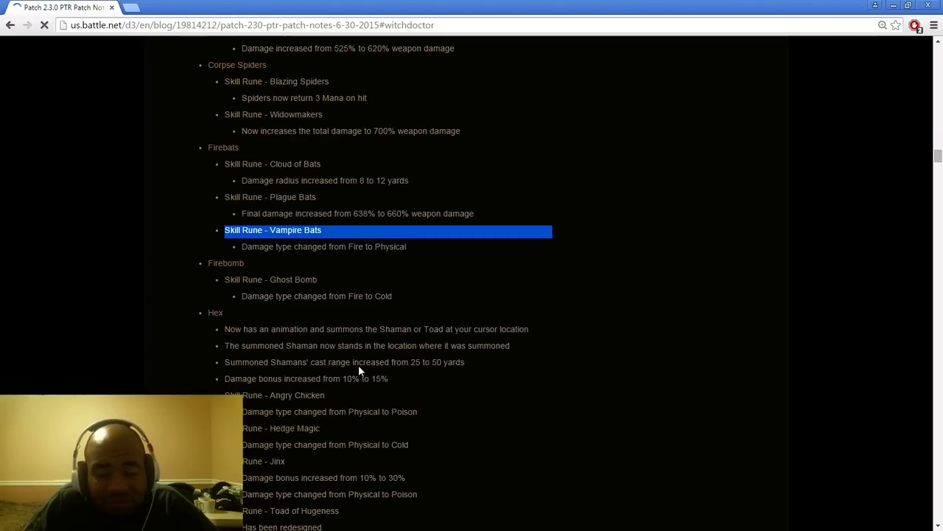
scroll("down", 3)
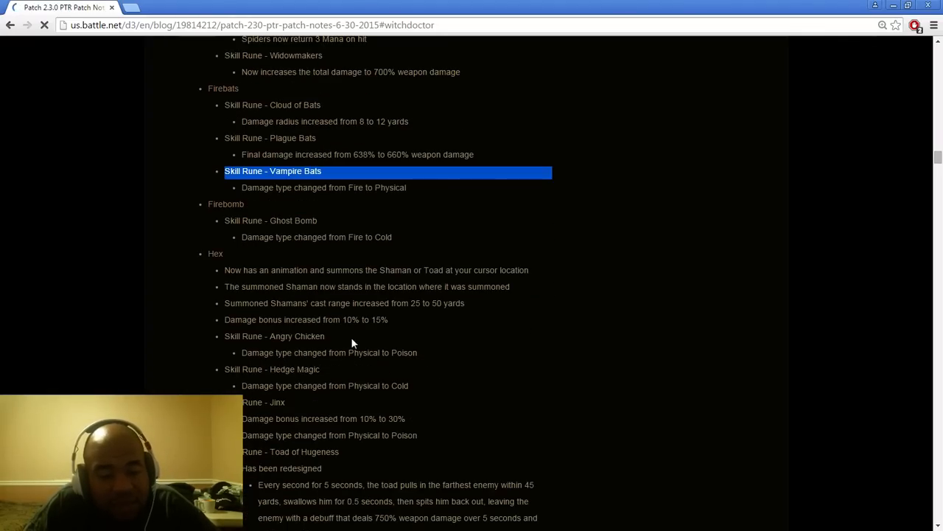
mouse_move(178, 278)
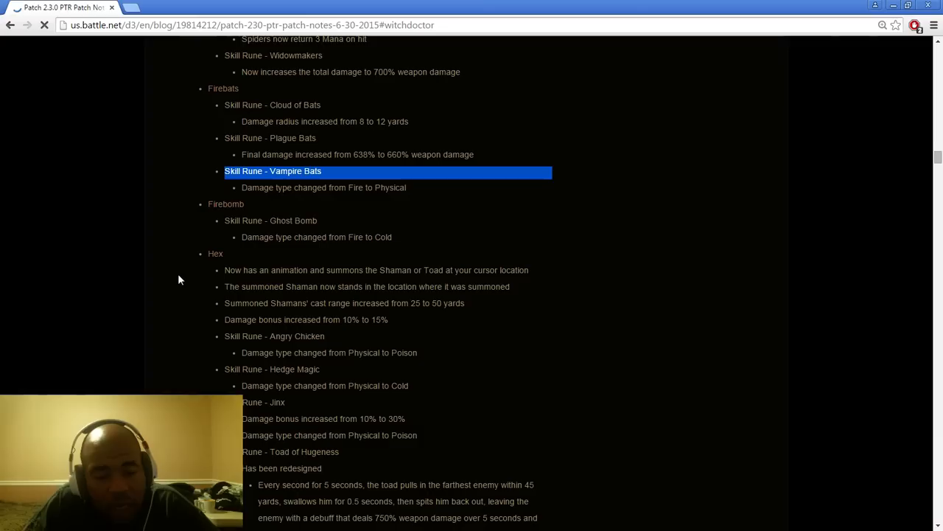
mouse_move(420, 319)
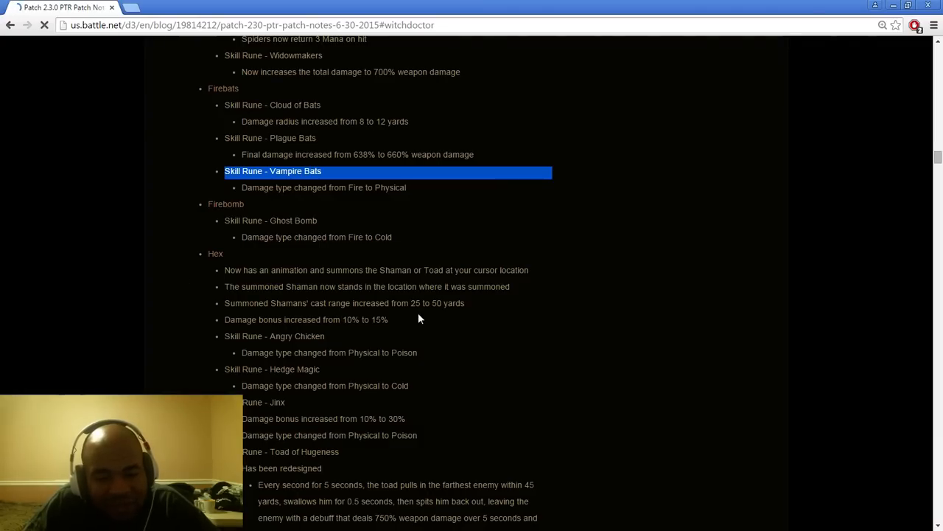
mouse_move(522, 307)
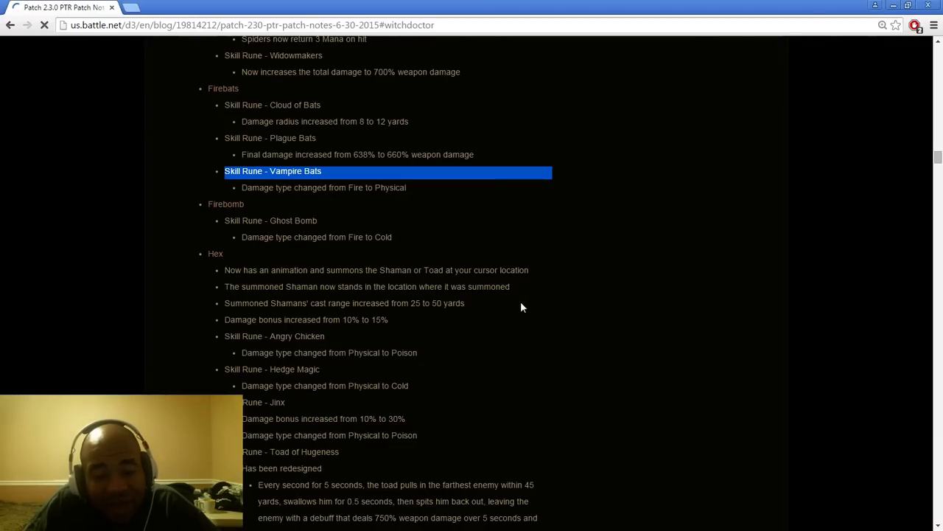
mouse_move(526, 375)
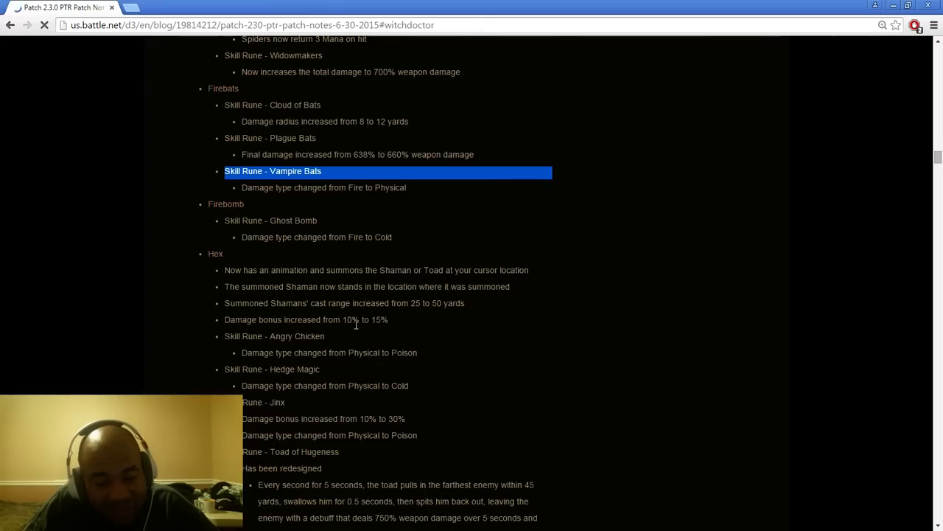
mouse_move(395, 327)
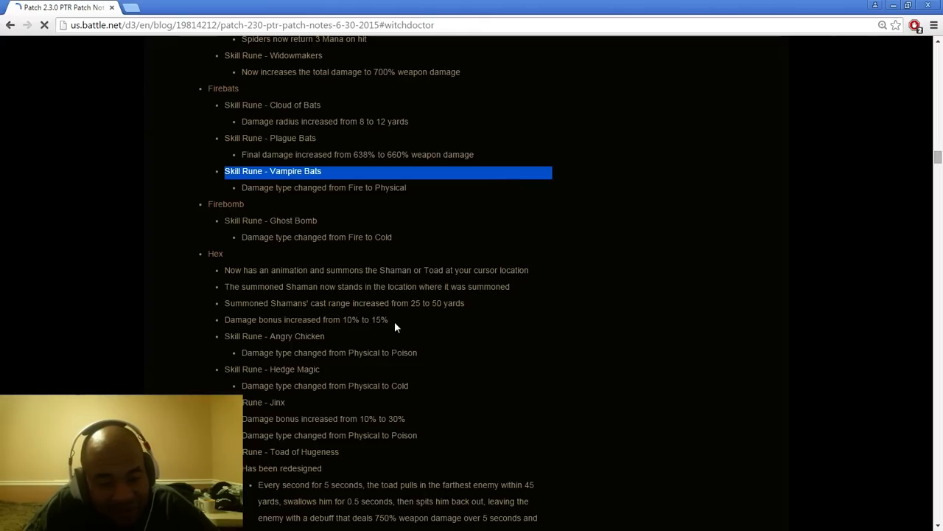
scroll("down", 3)
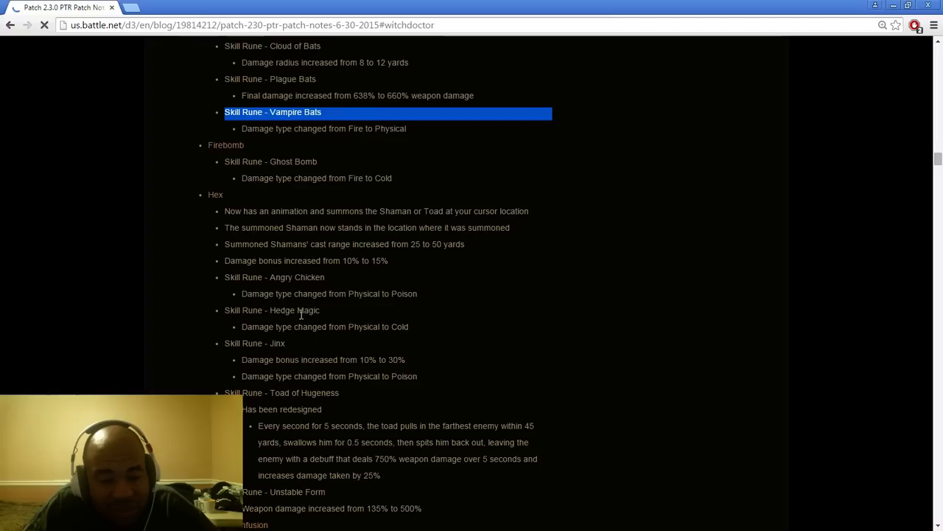
mouse_move(420, 333)
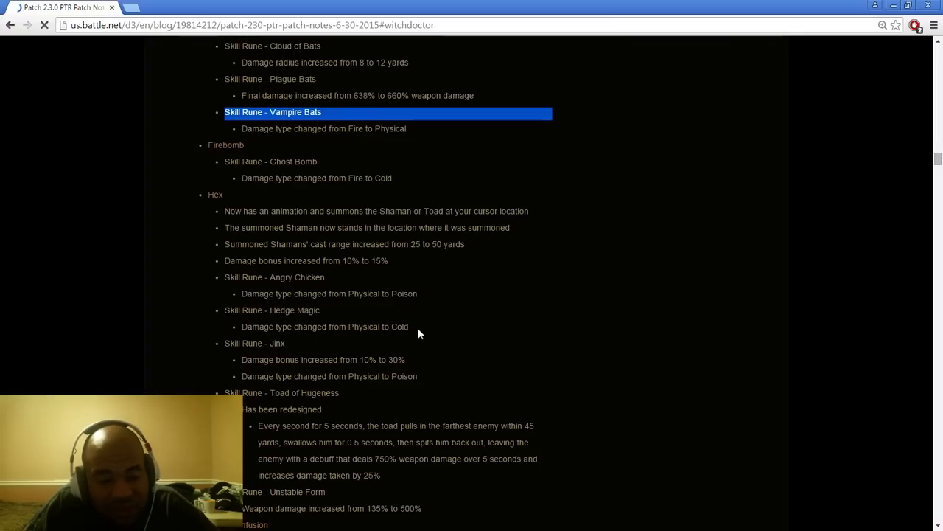
mouse_move(403, 379)
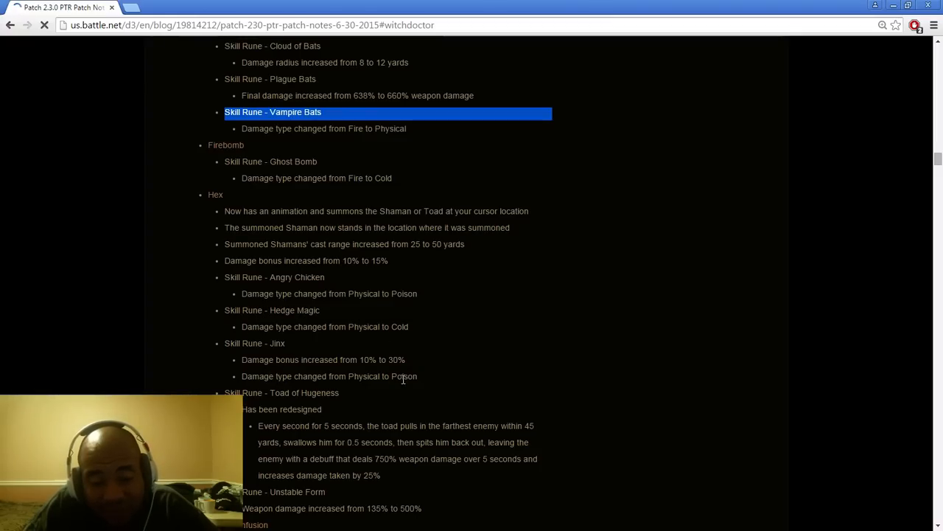
mouse_move(442, 350)
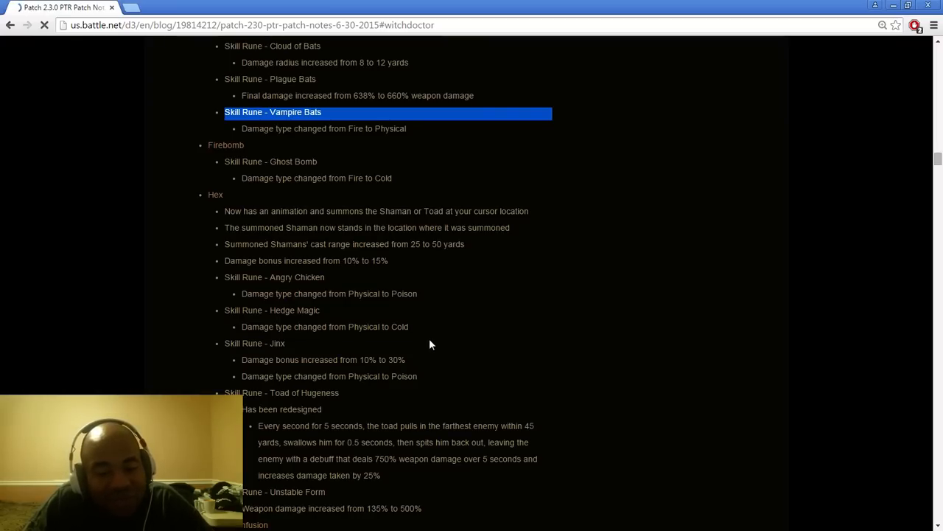
mouse_move(413, 342)
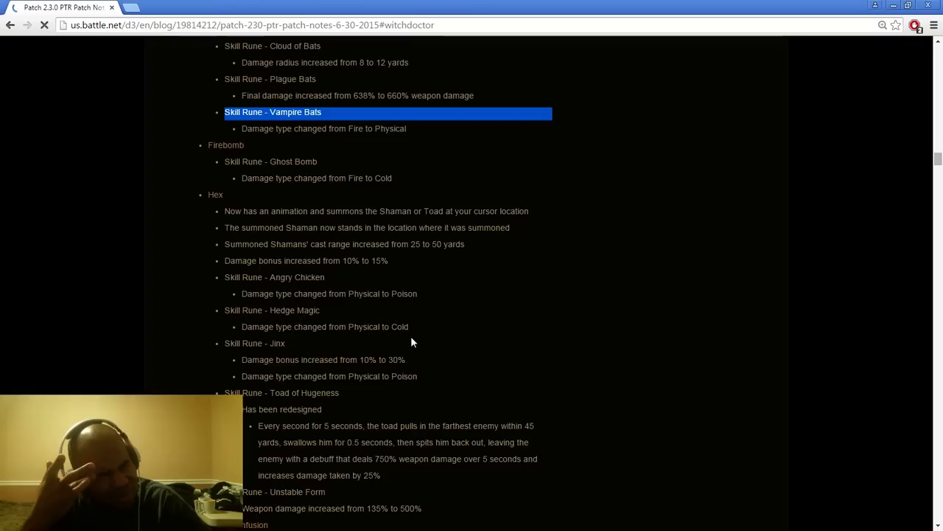
mouse_move(400, 340)
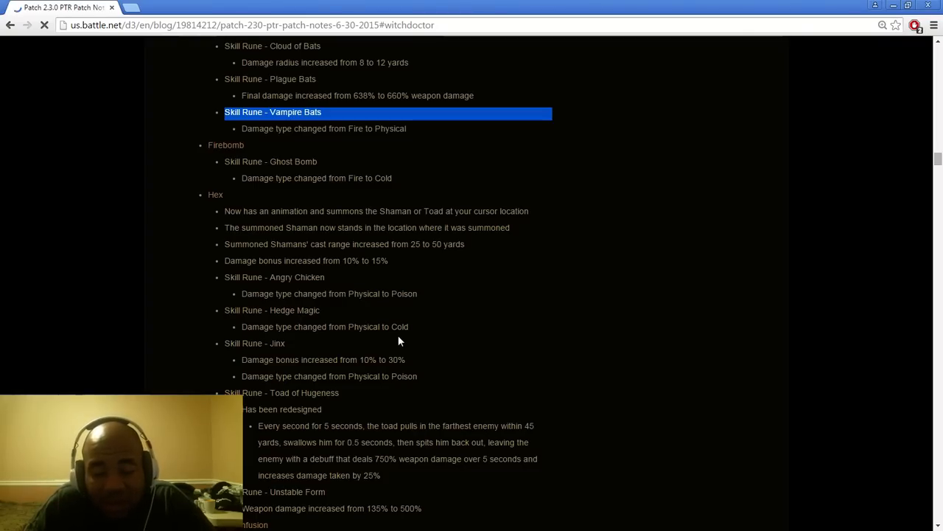
Step: Scroll past Hex through the Mass Confusion, Plague of Toads and Soul Harvest notes
scroll("down", 3)
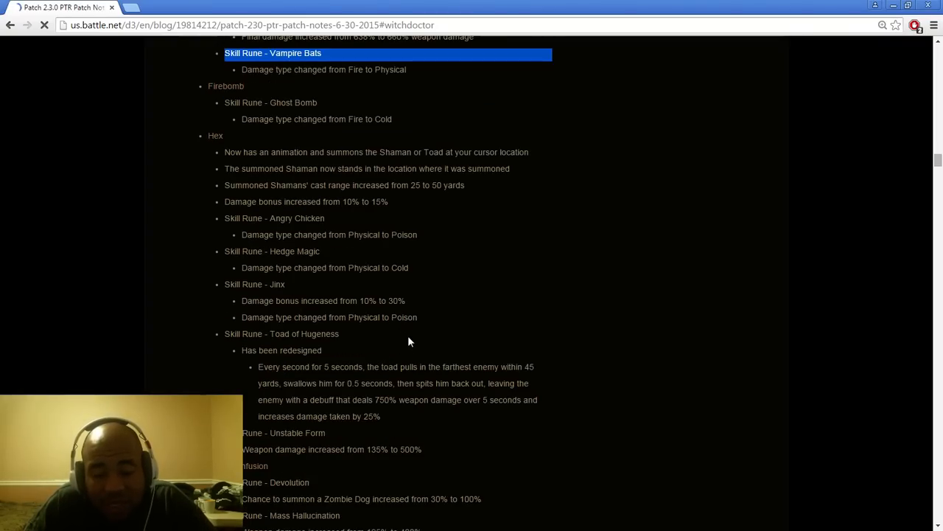
mouse_move(489, 339)
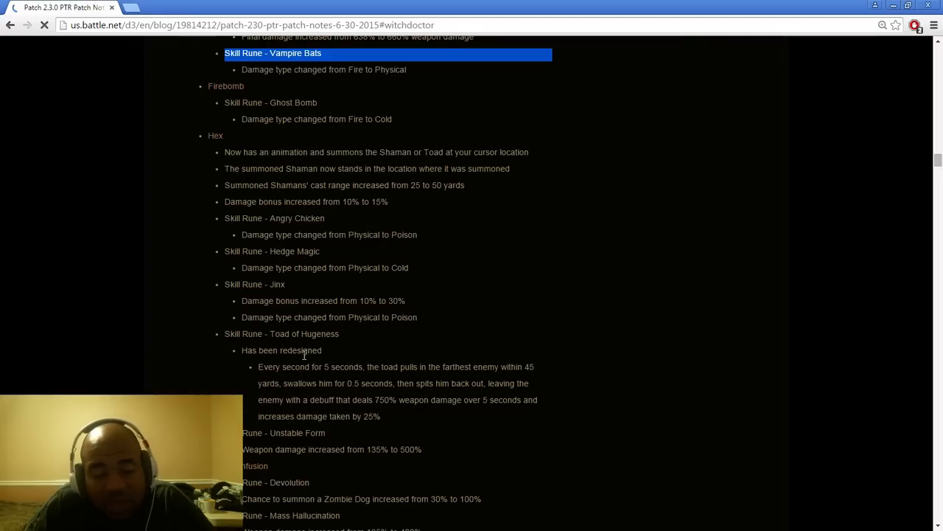
mouse_move(527, 379)
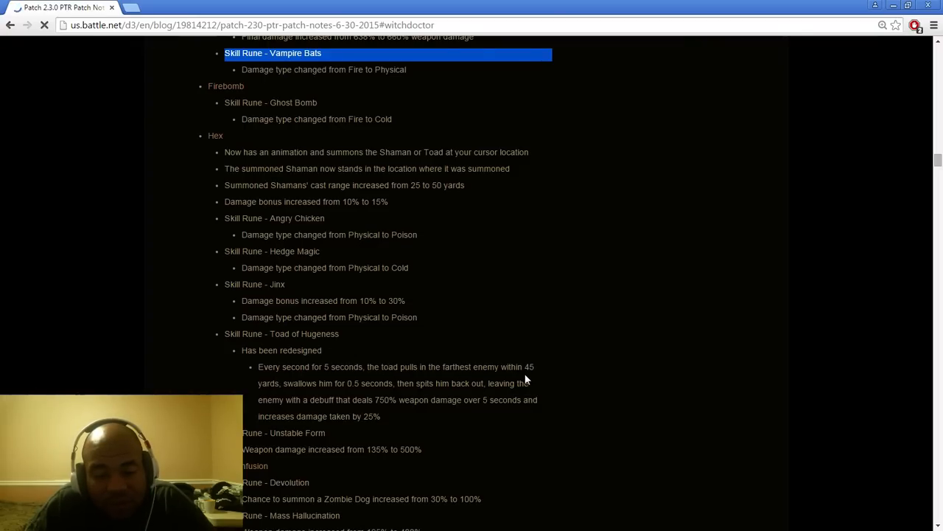
mouse_move(434, 393)
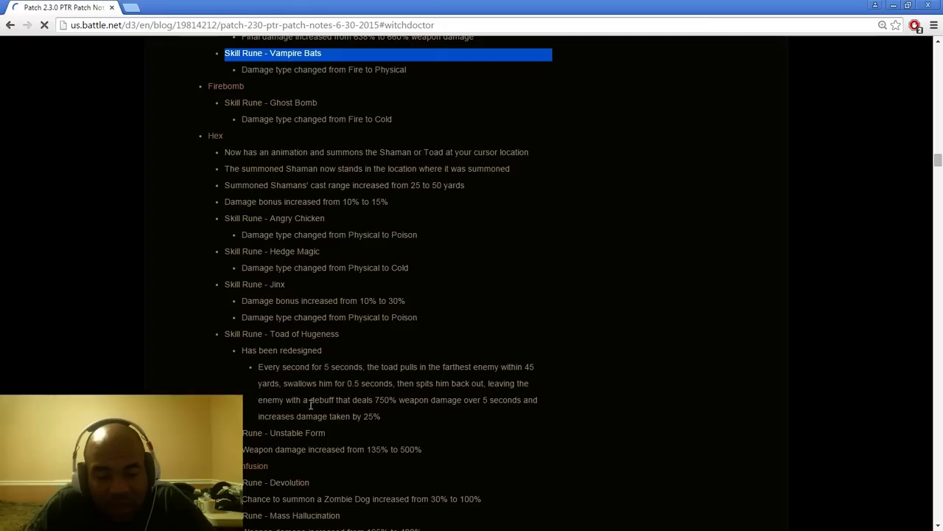
mouse_move(492, 413)
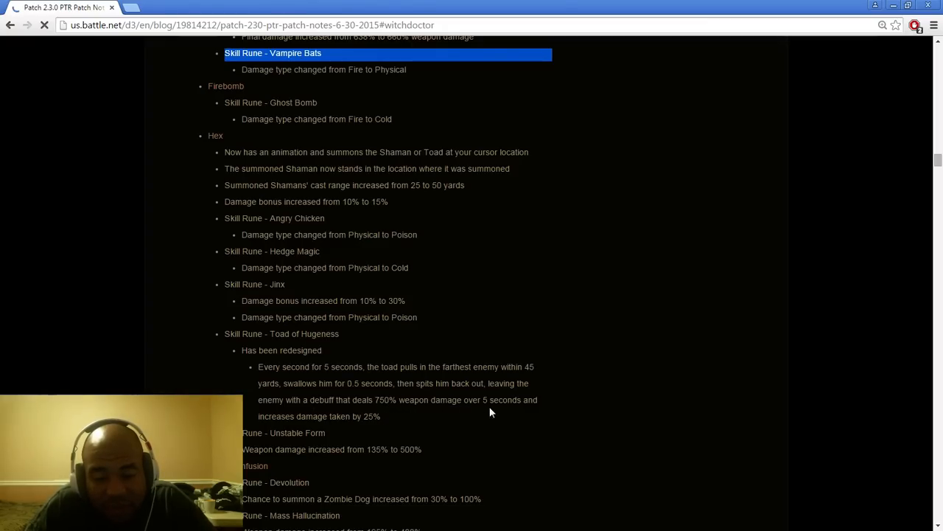
mouse_move(411, 424)
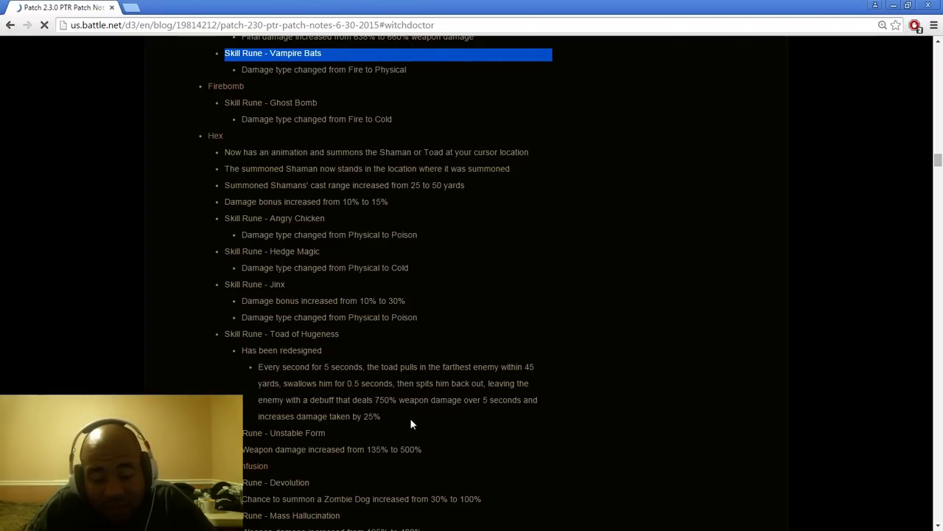
mouse_move(391, 416)
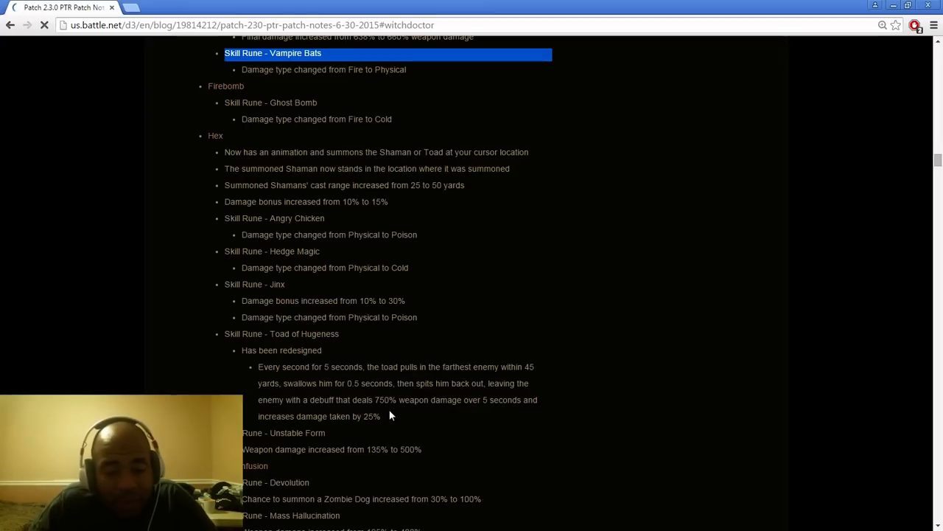
mouse_move(406, 384)
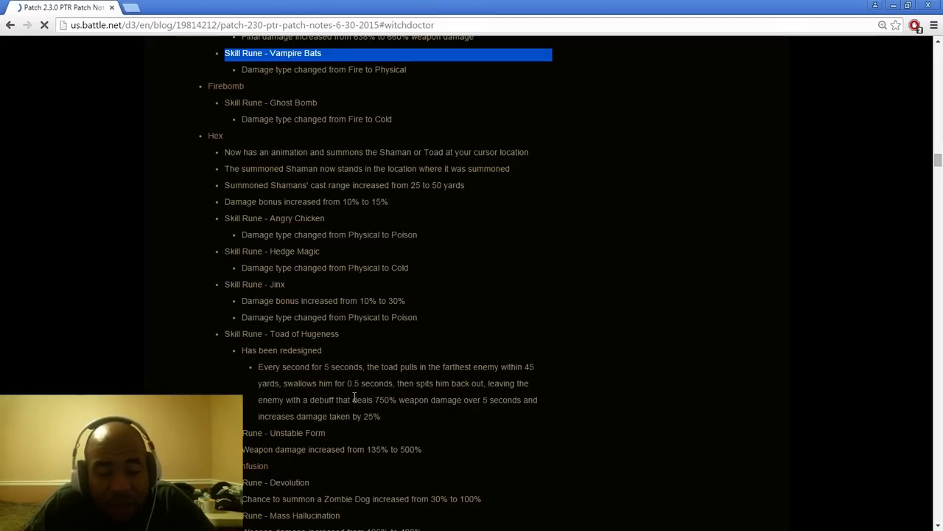
scroll("down", 3)
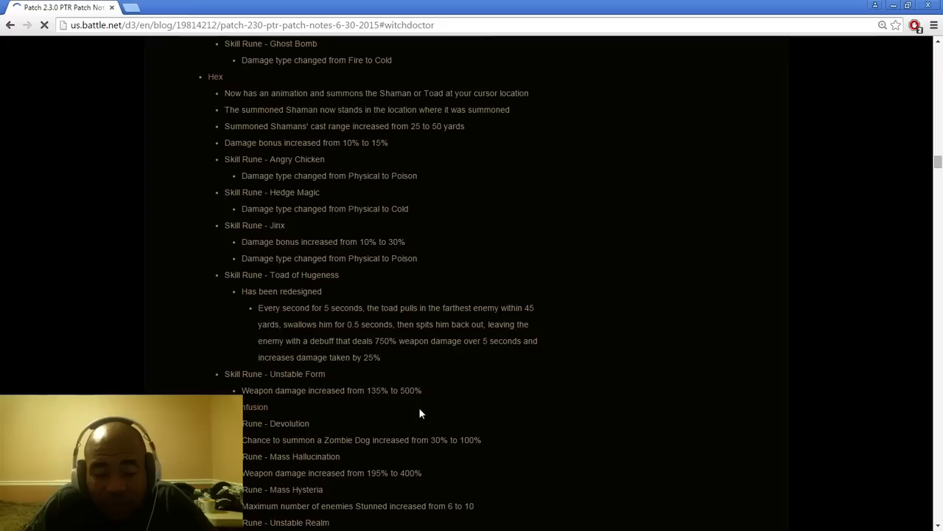
mouse_move(395, 411)
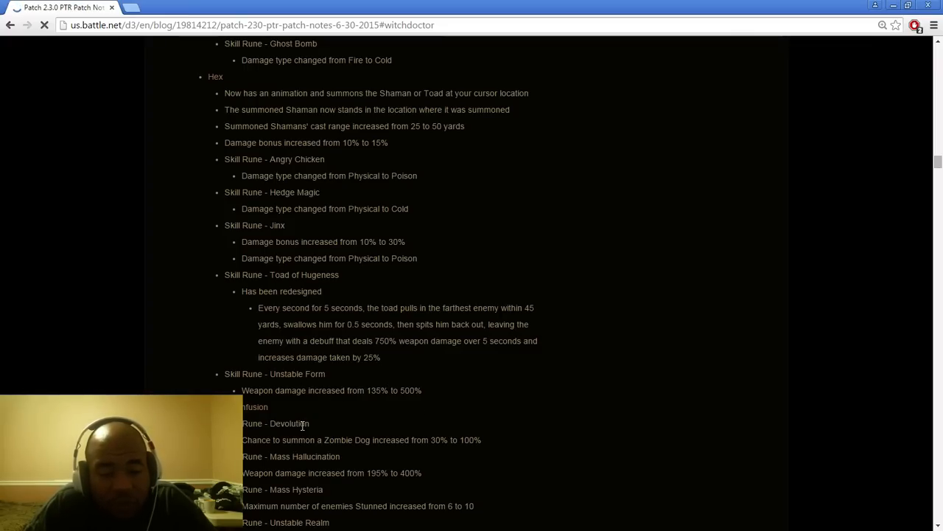
mouse_move(382, 403)
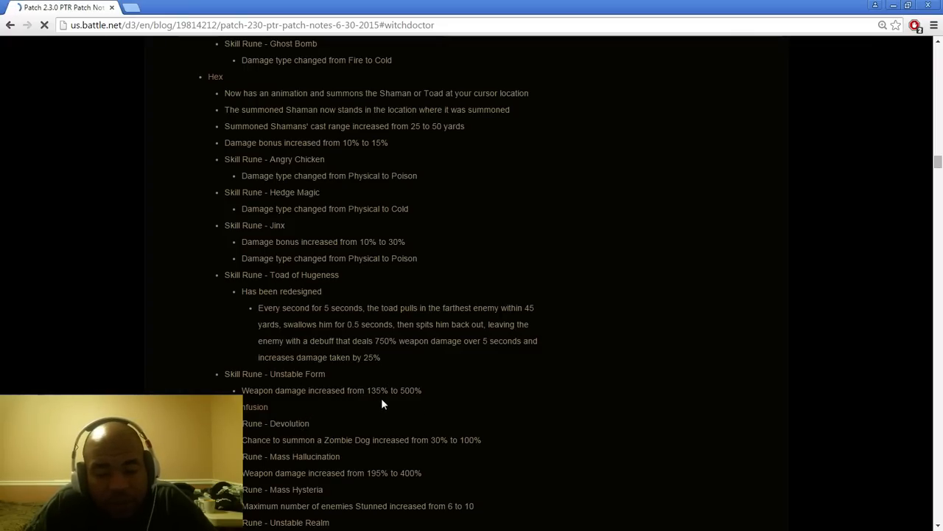
scroll("down", 3)
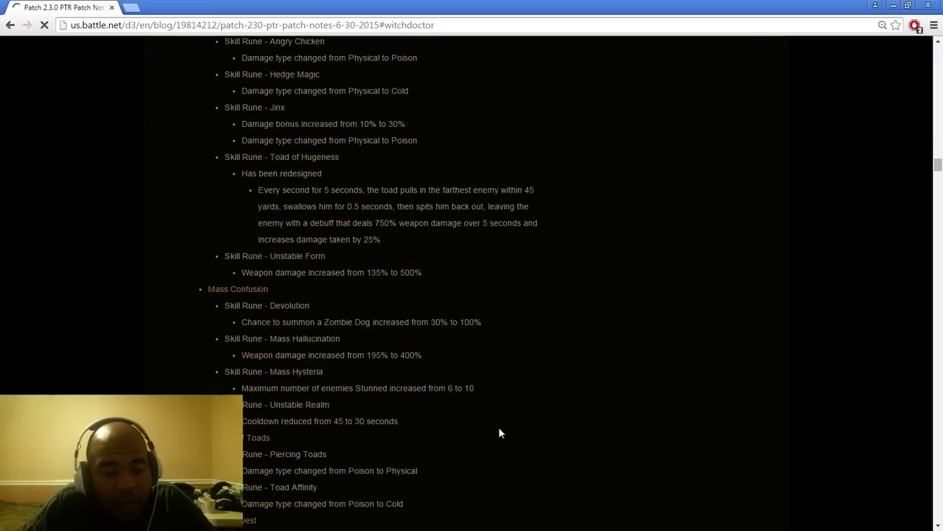
mouse_move(298, 319)
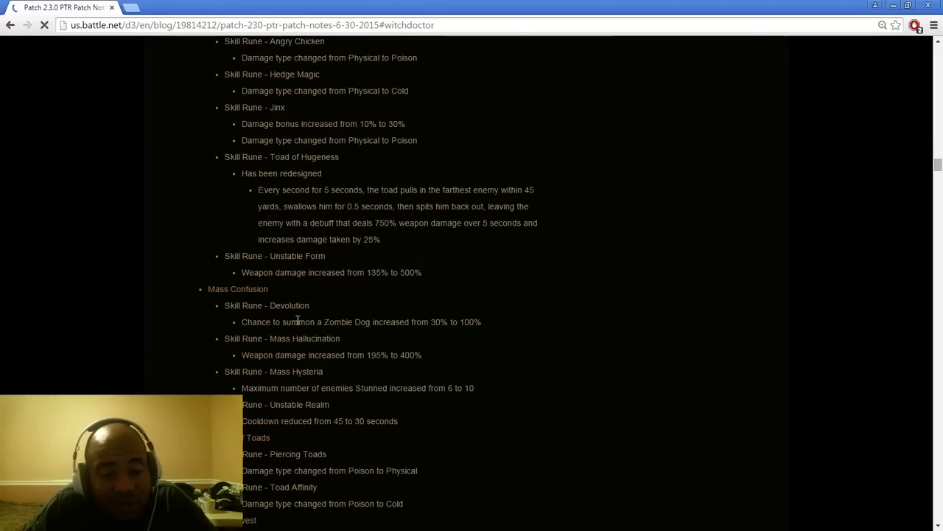
mouse_move(286, 331)
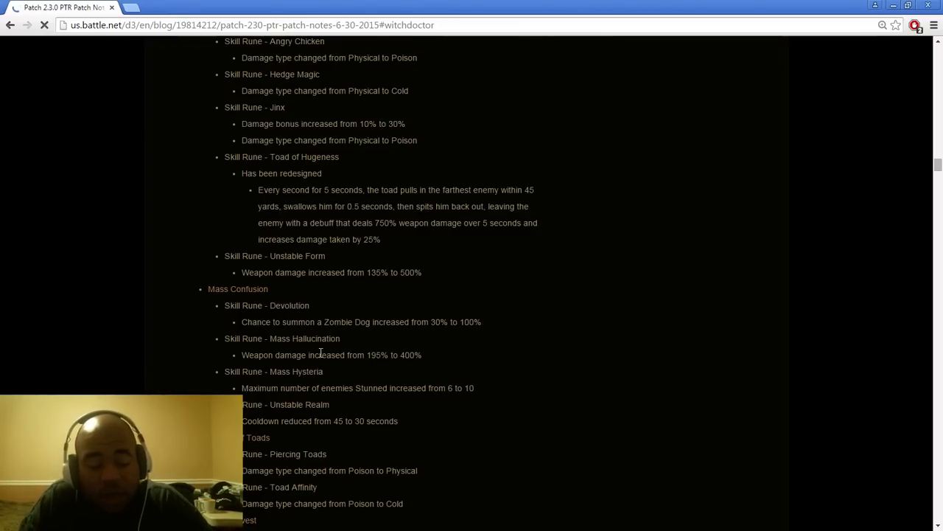
mouse_move(440, 350)
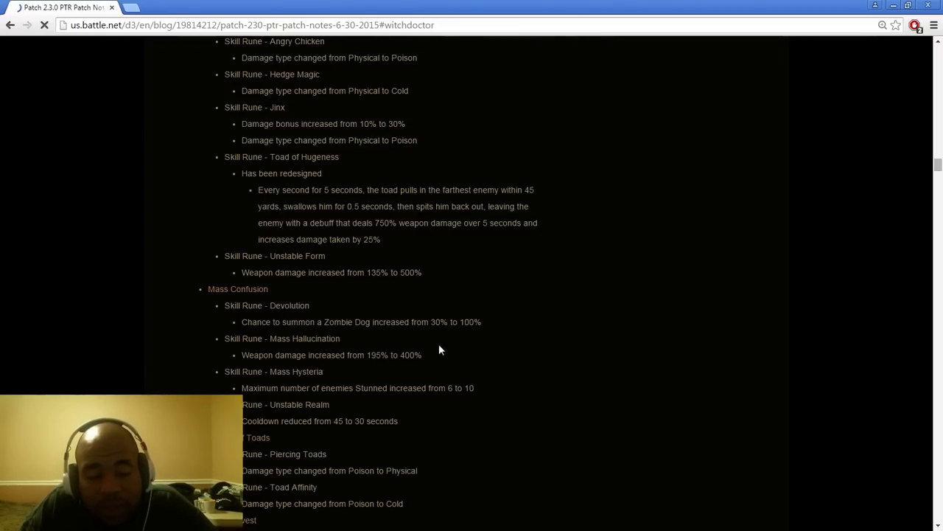
mouse_move(441, 363)
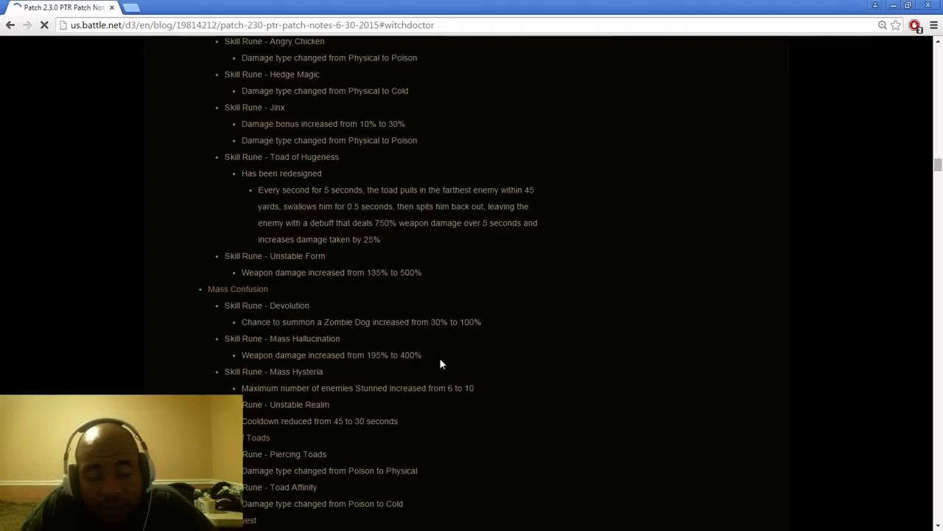
mouse_move(451, 363)
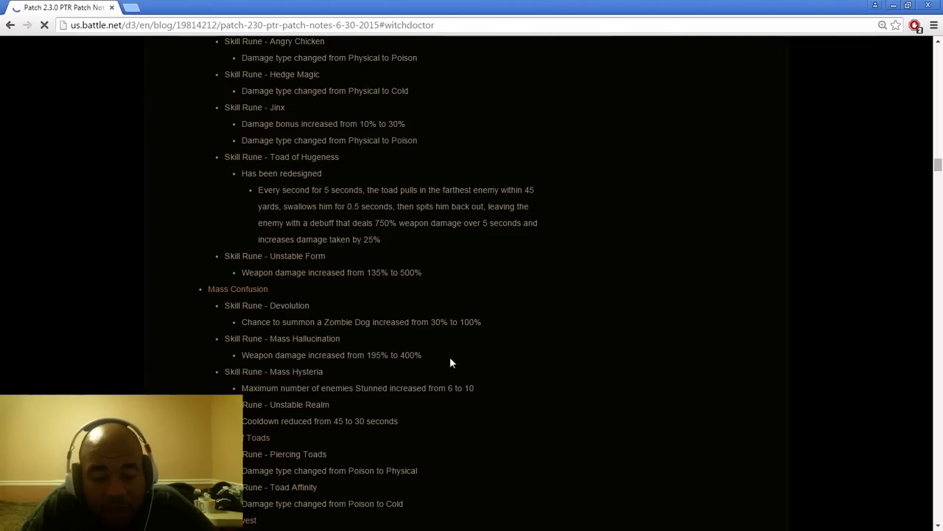
mouse_move(425, 420)
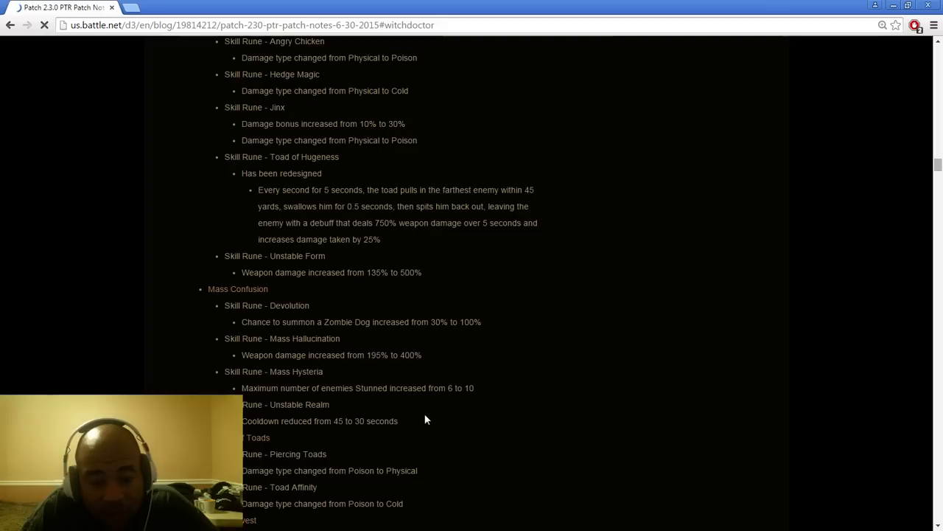
mouse_move(472, 440)
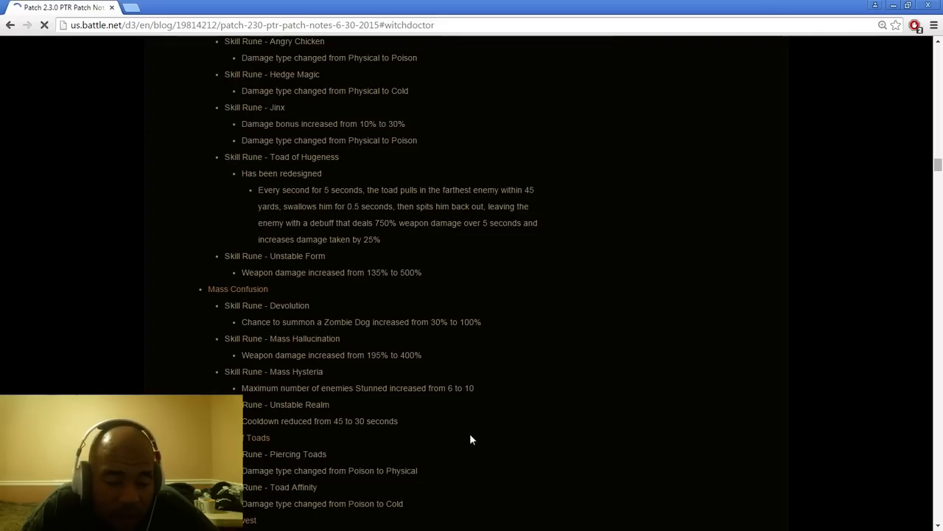
mouse_move(479, 440)
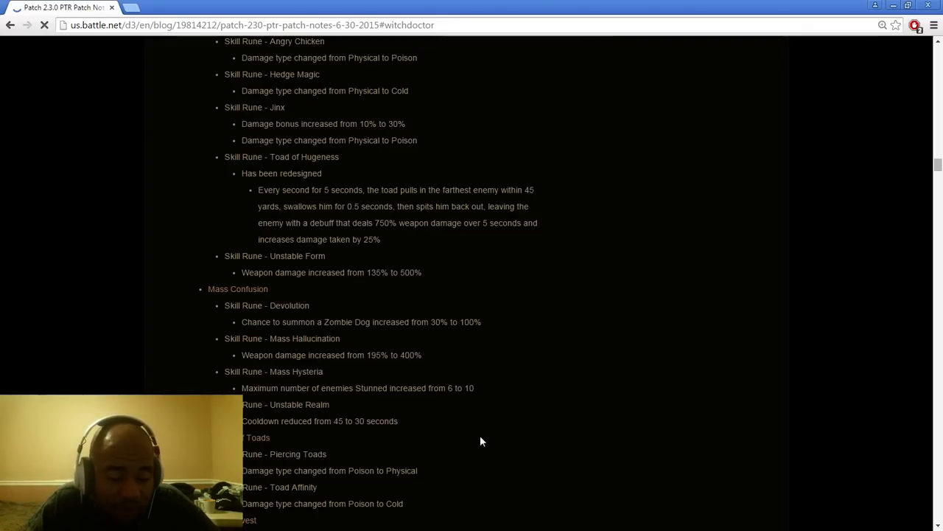
scroll("down", 3)
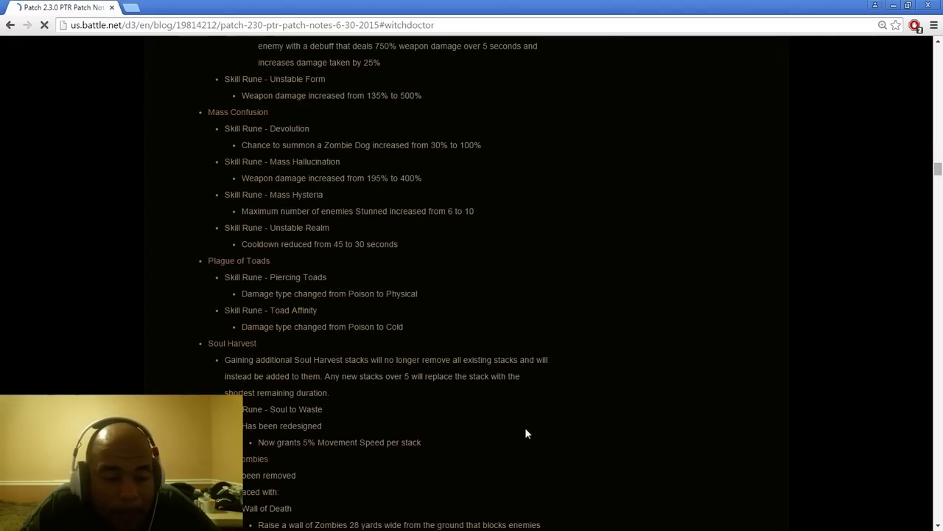
mouse_move(371, 310)
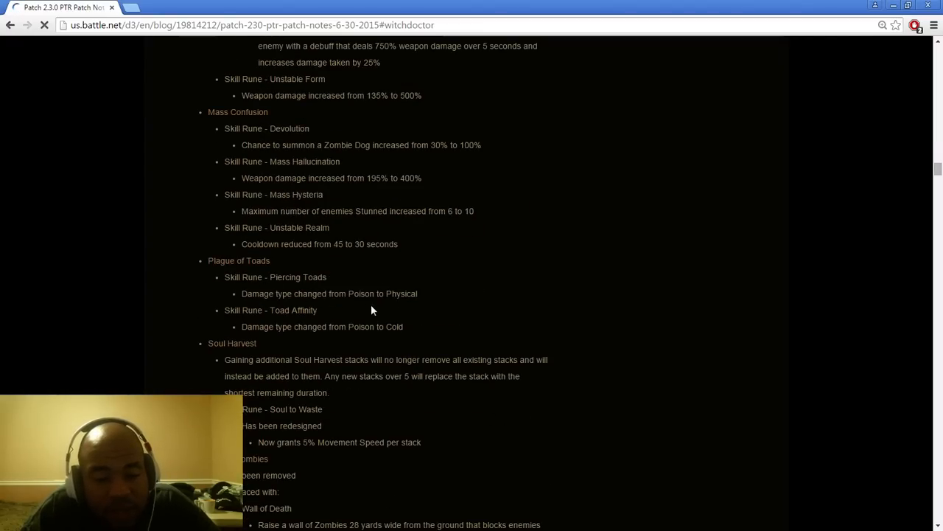
mouse_move(453, 310)
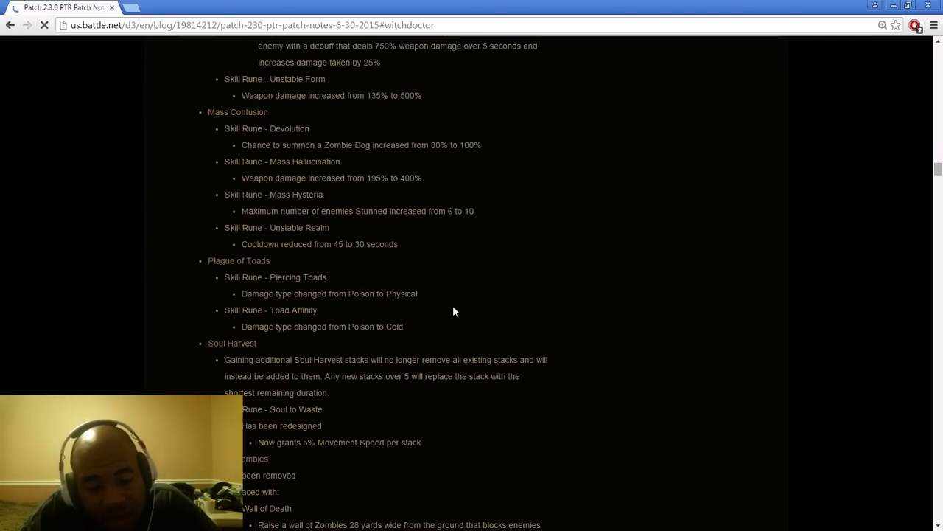
mouse_move(437, 309)
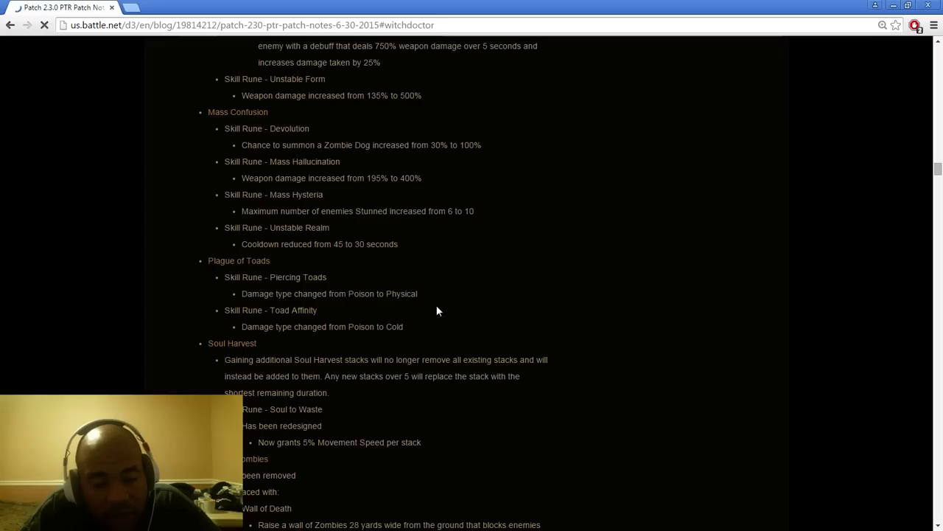
Step: Scroll to the Wall of Zombies removal and the Wall of Death rune descriptions
scroll("down", 3)
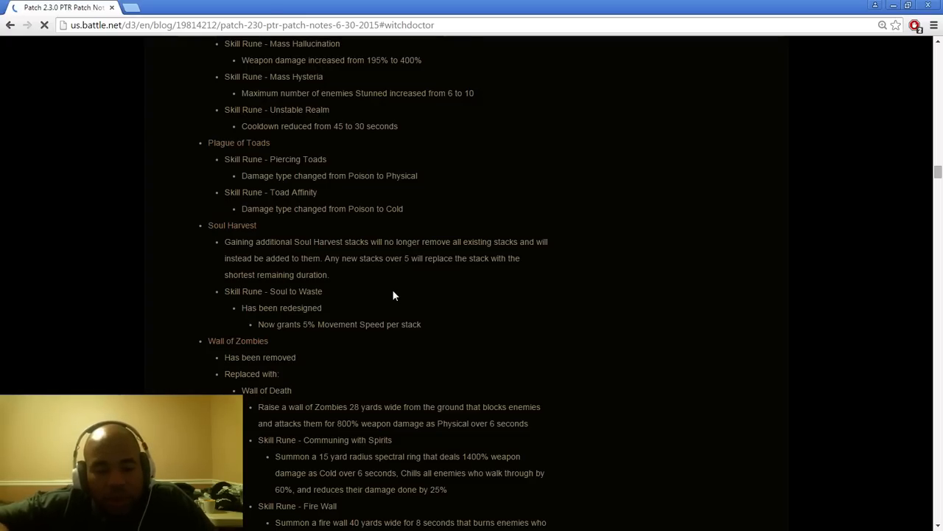
scroll("down", 3)
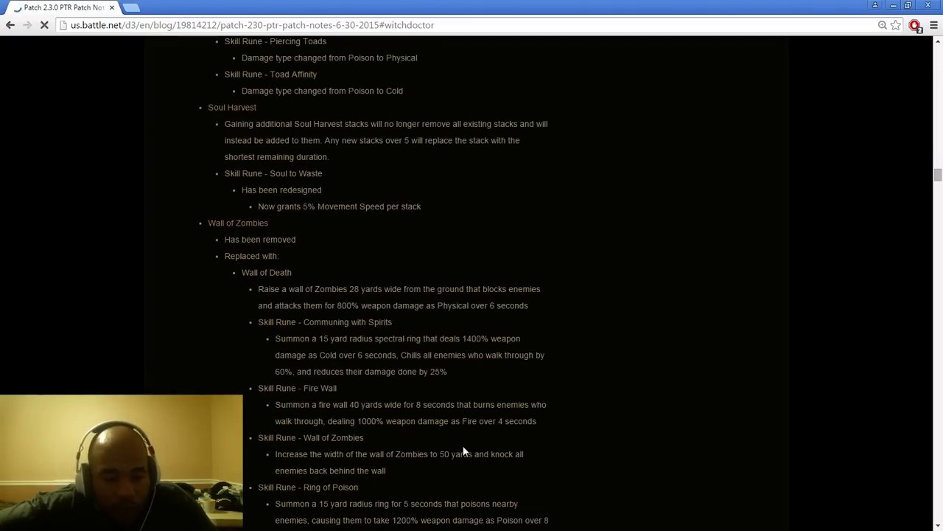
mouse_move(615, 394)
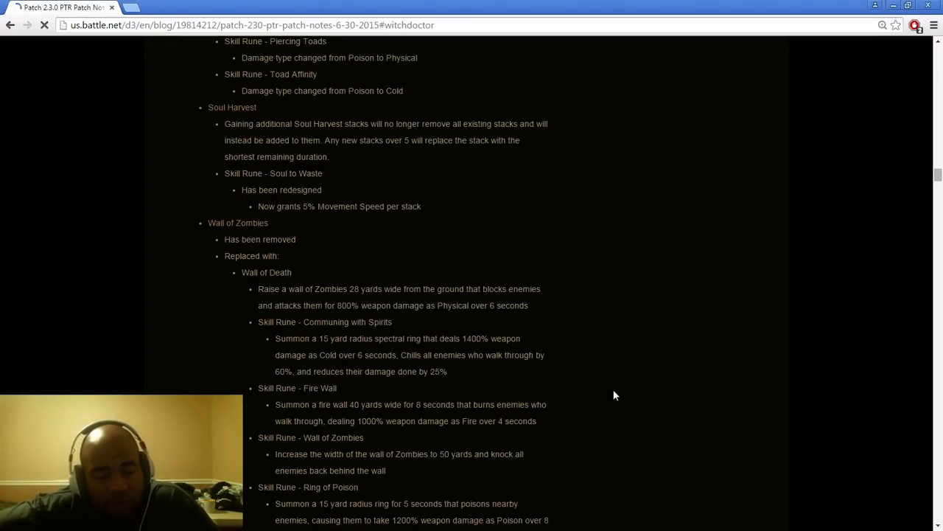
mouse_move(616, 378)
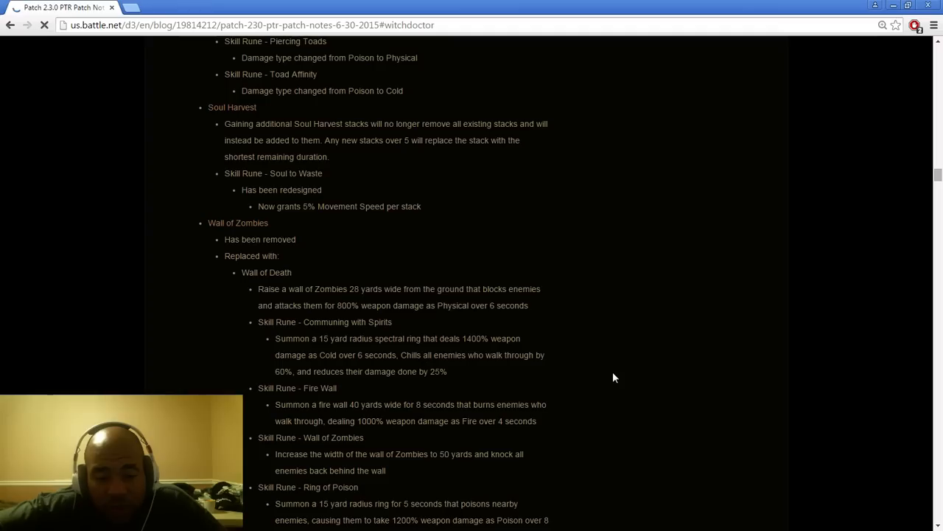
mouse_move(382, 276)
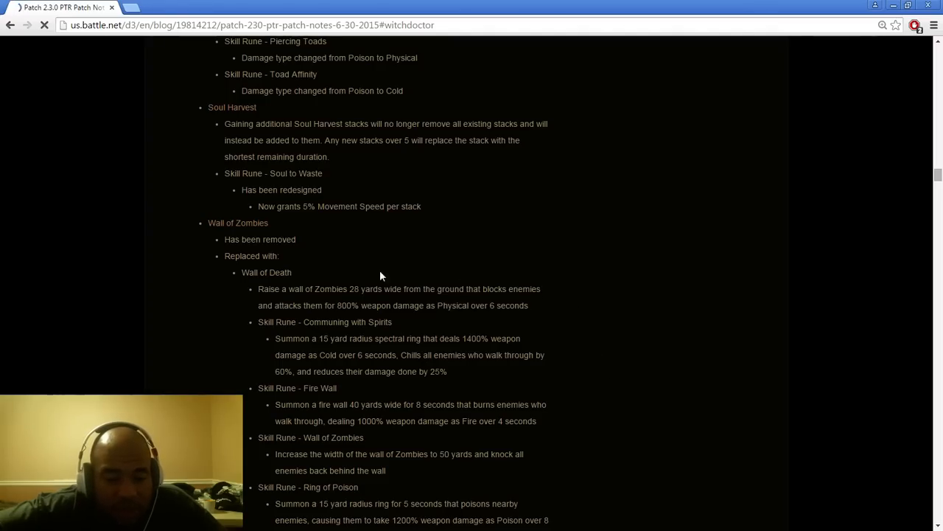
Step: Scroll through Wall of Death's runes, clearing the Surrounded by Death selection, to Zombie Charger
scroll("down", 3)
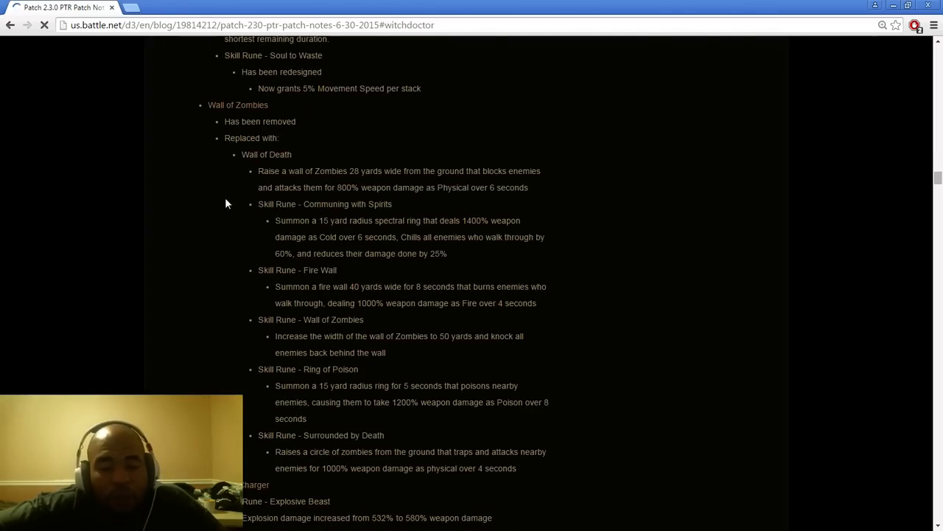
mouse_move(533, 477)
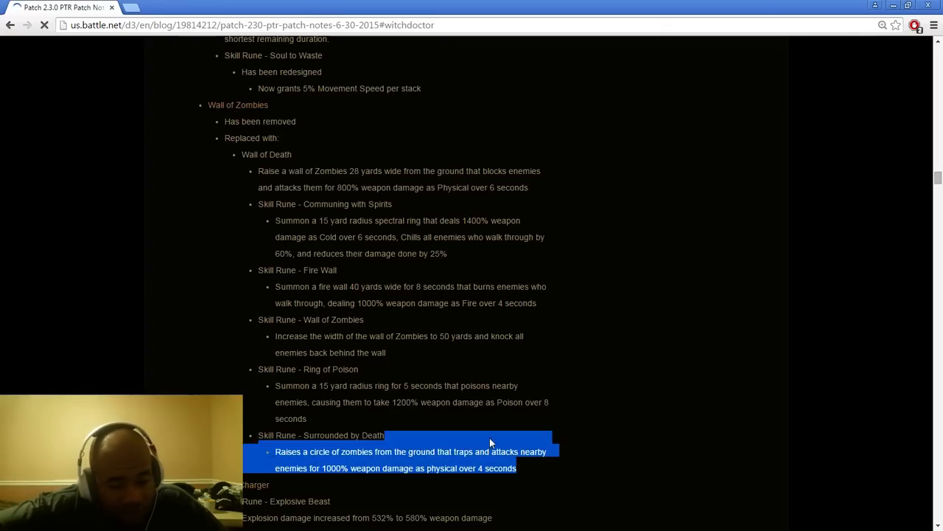
left_click(611, 228)
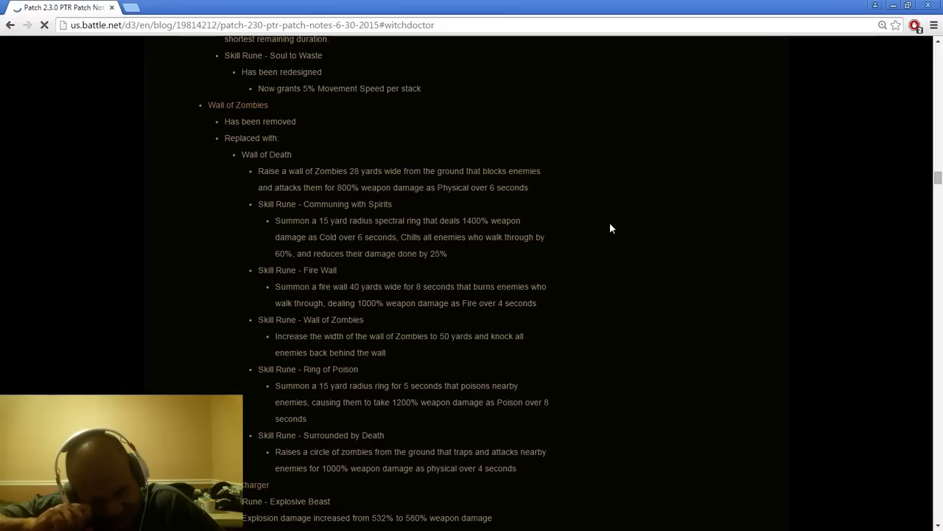
scroll("down", 3)
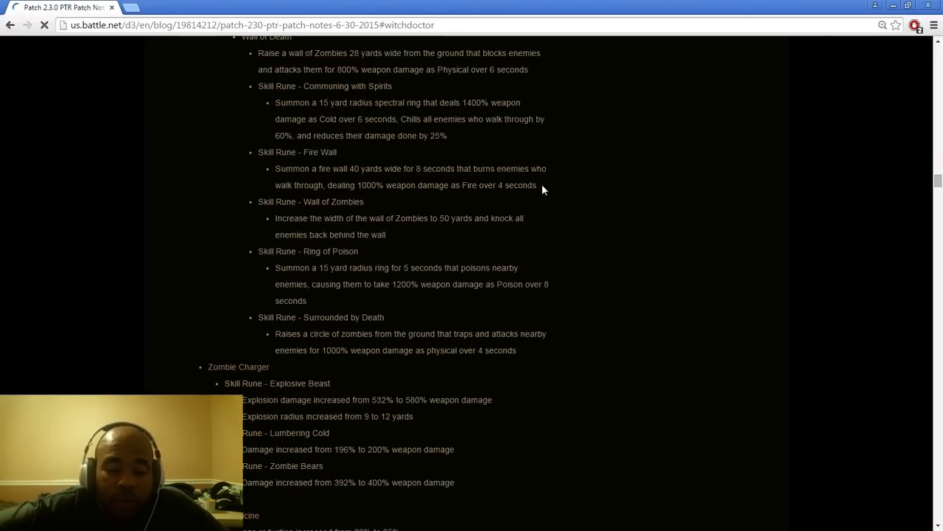
scroll("down", 3)
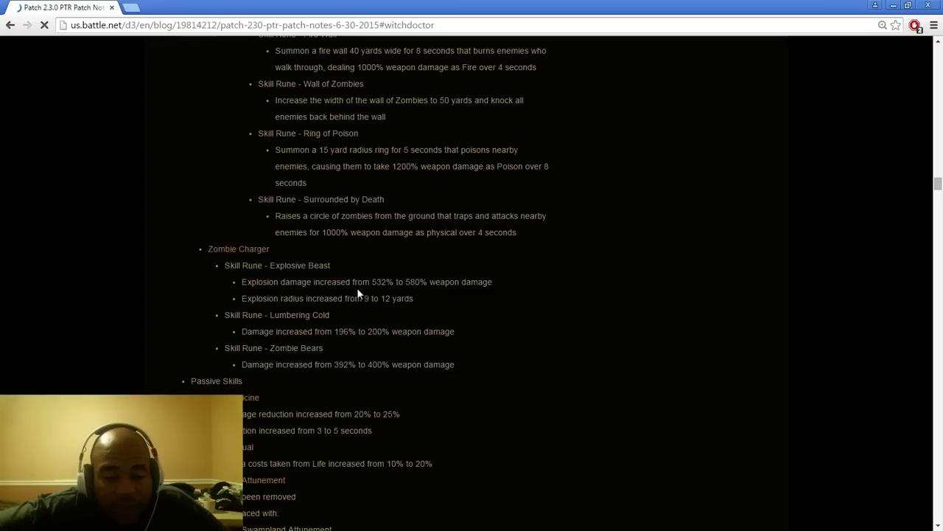
mouse_move(412, 318)
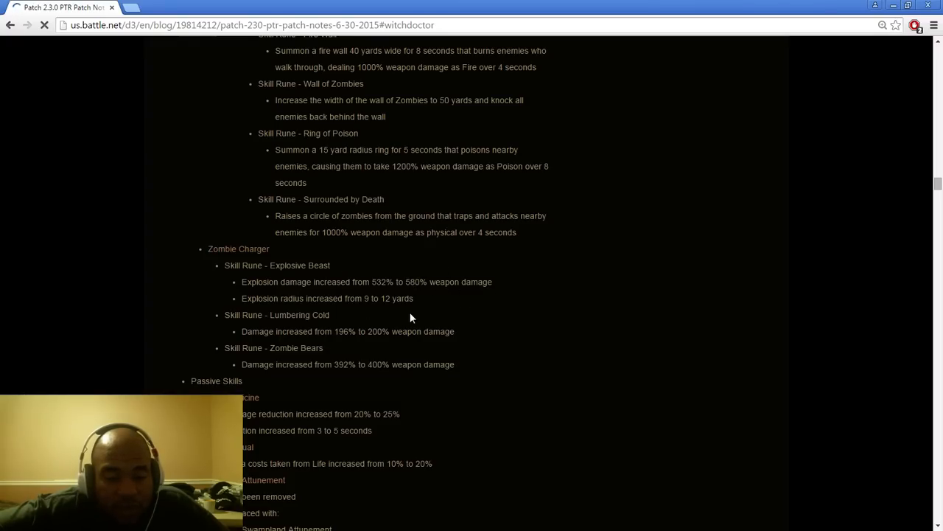
mouse_move(430, 309)
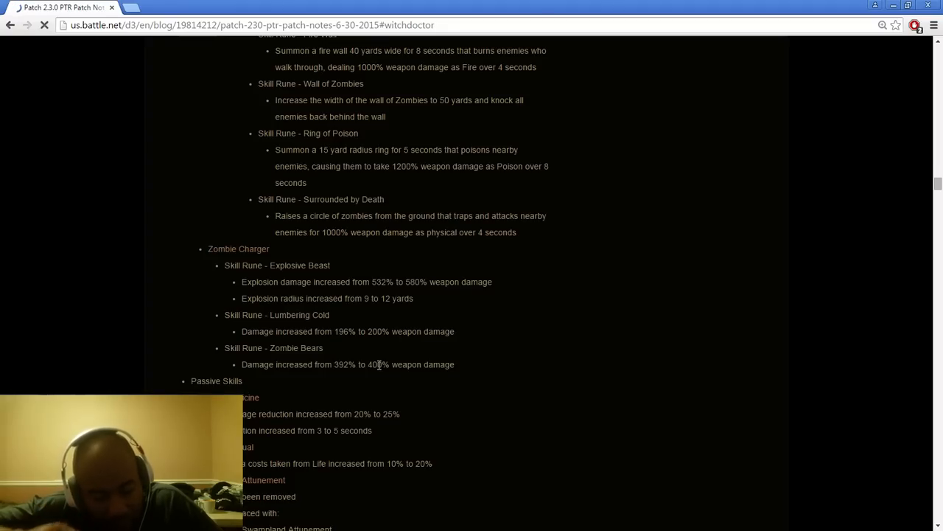
Step: Scroll to Zombie Charger and the Bad Medicine and Blood Ritual passive changes
scroll("down", 3)
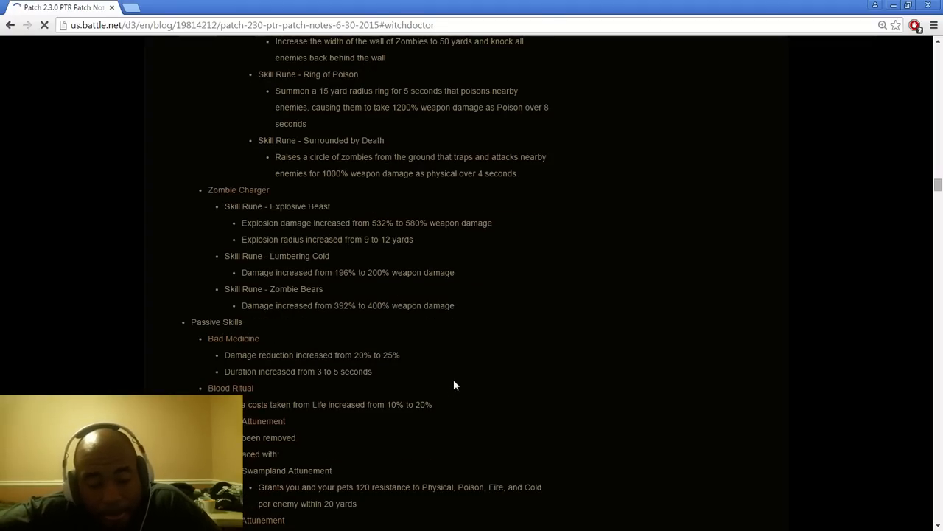
Step: Scroll past Witch Doctor passives and bug fixes to the Wizard's Archon and Unstable Anomaly changes
scroll("down", 3)
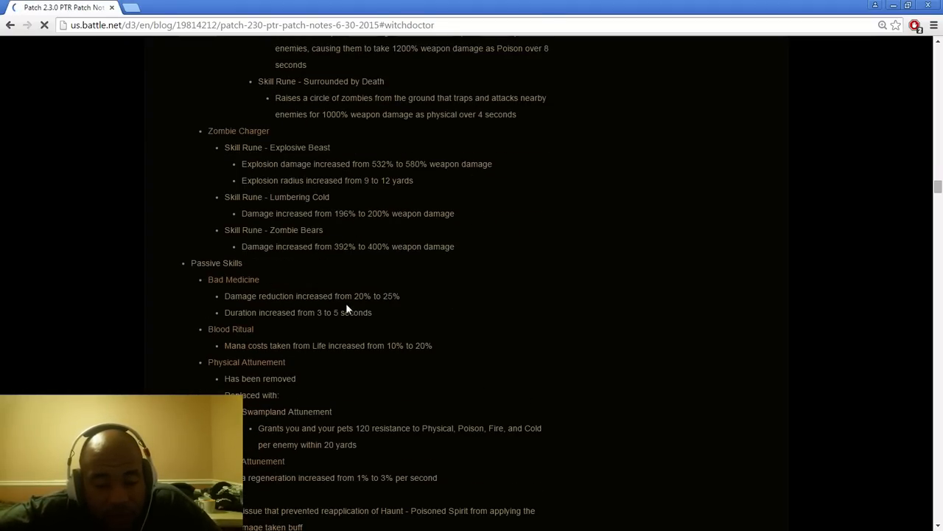
mouse_move(368, 328)
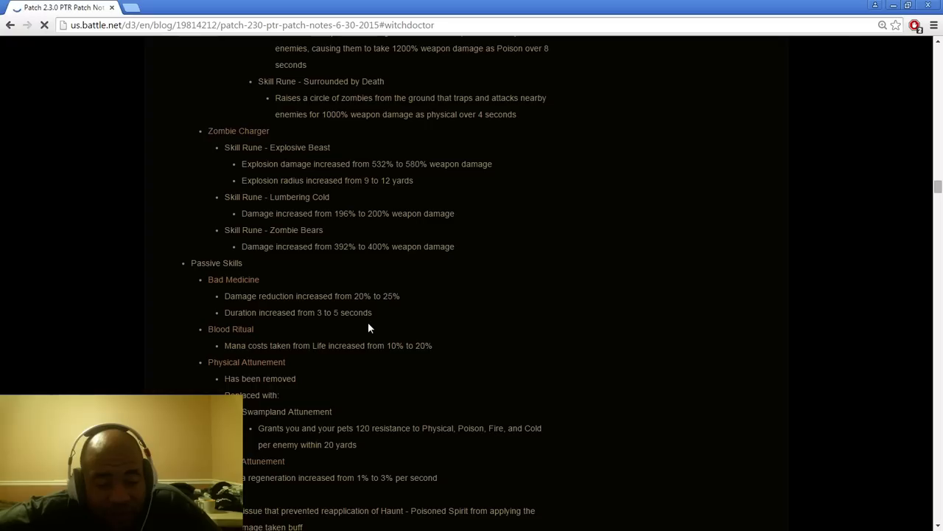
mouse_move(349, 350)
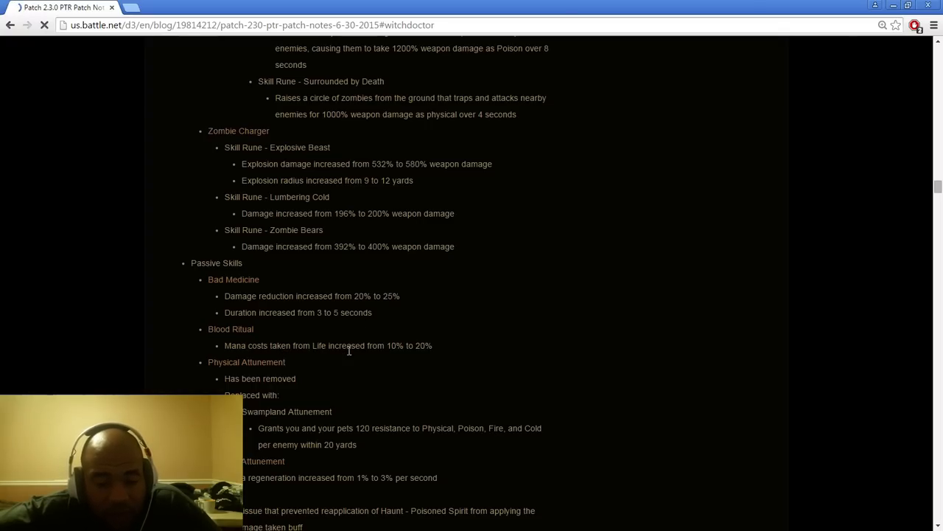
scroll("down", 3)
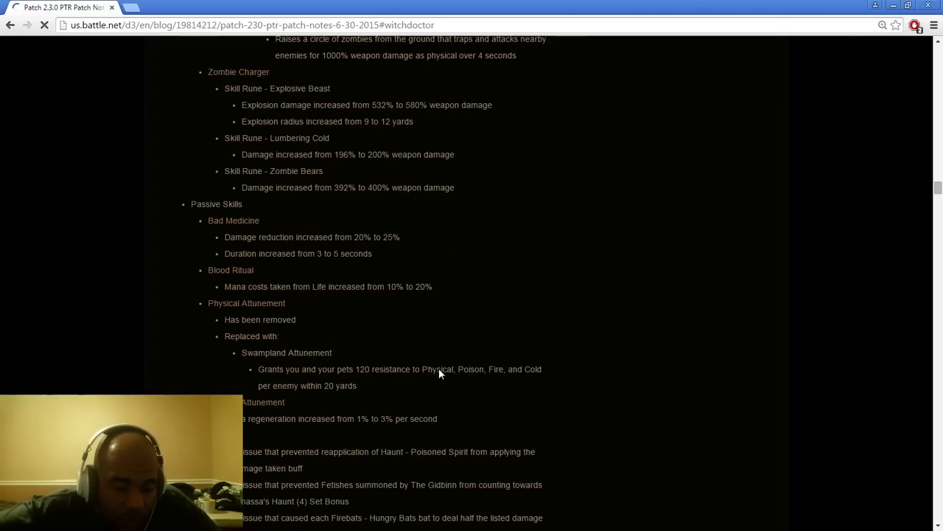
mouse_move(336, 365)
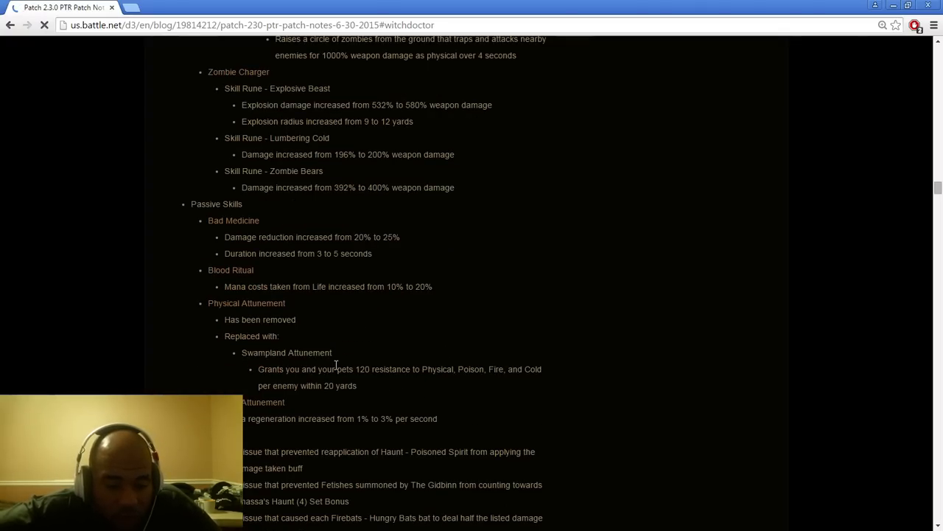
mouse_move(435, 380)
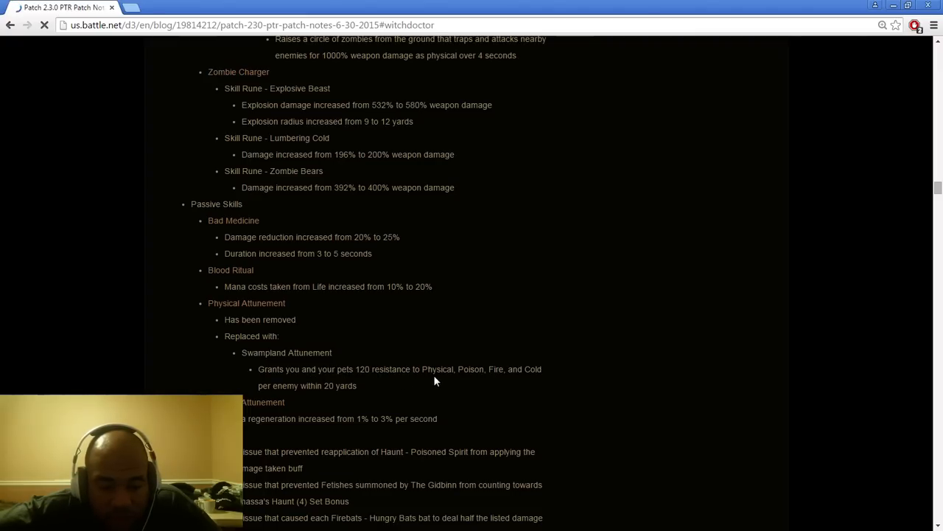
mouse_move(384, 396)
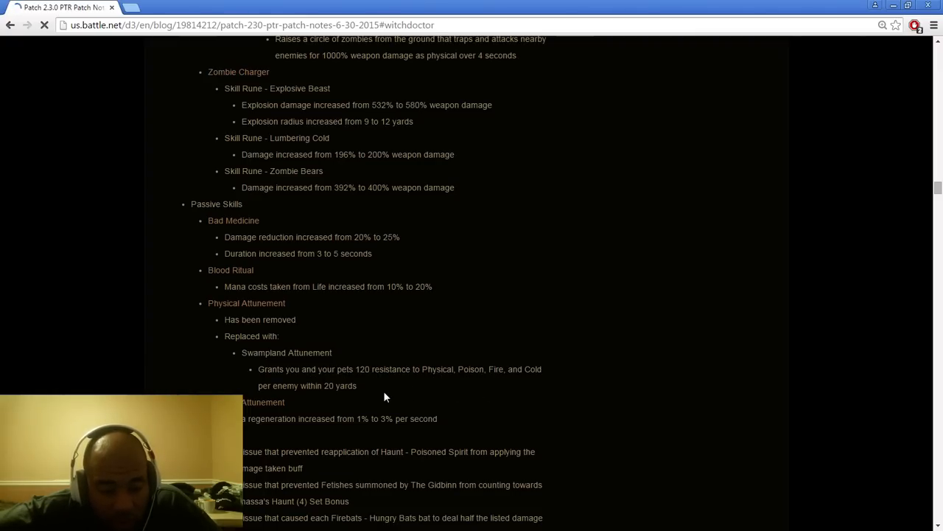
mouse_move(382, 393)
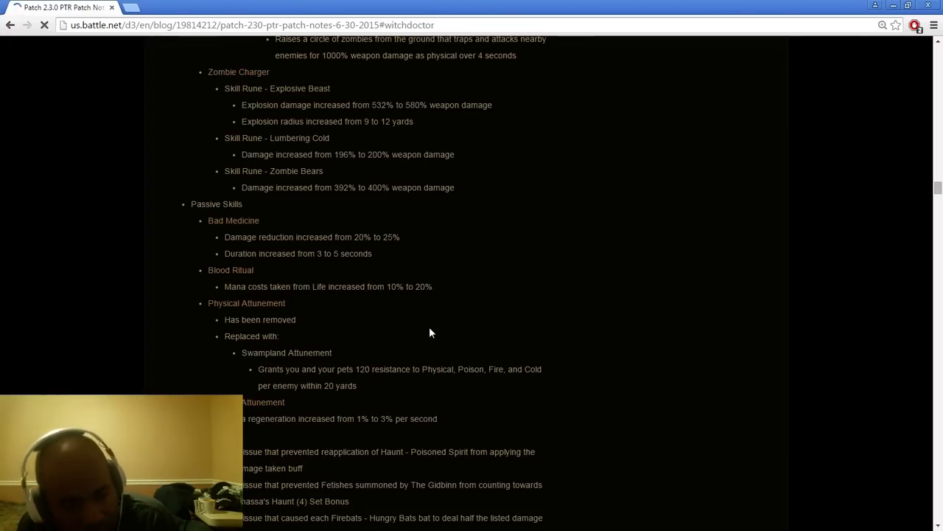
mouse_move(425, 431)
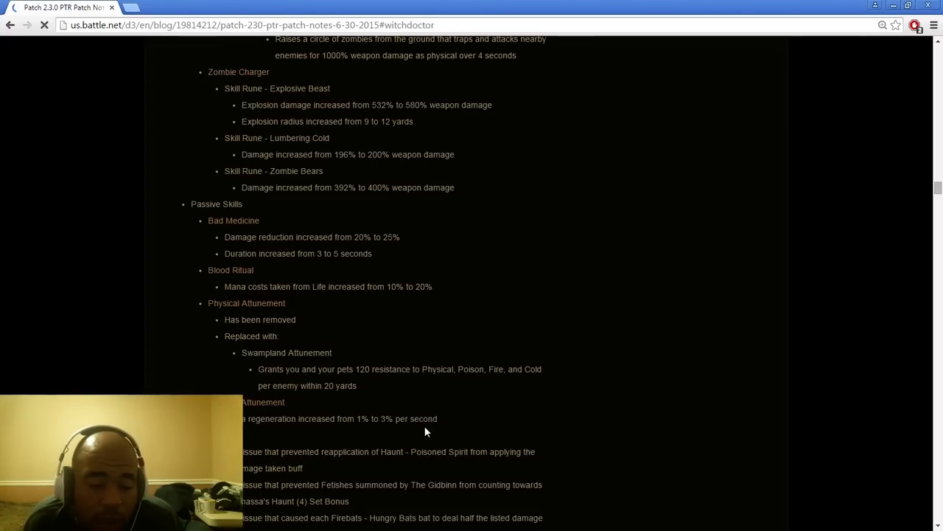
scroll("down", 3)
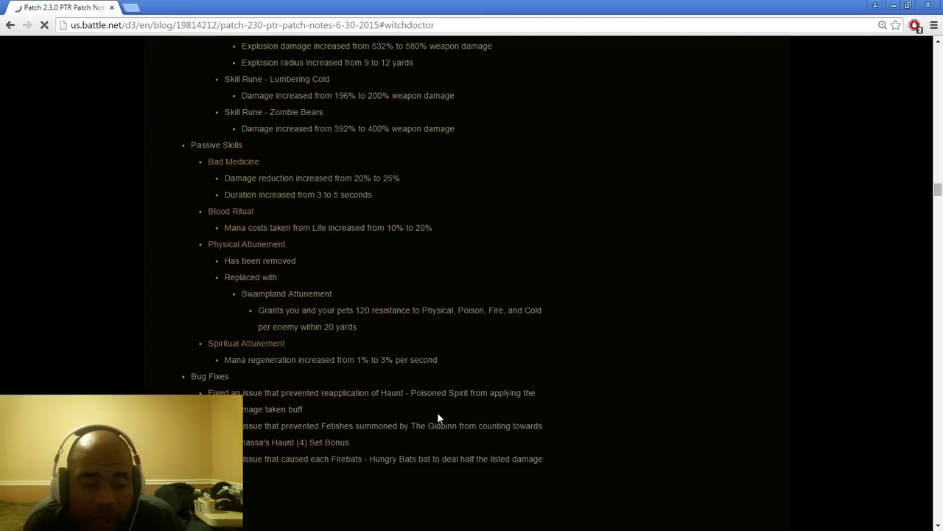
mouse_move(414, 390)
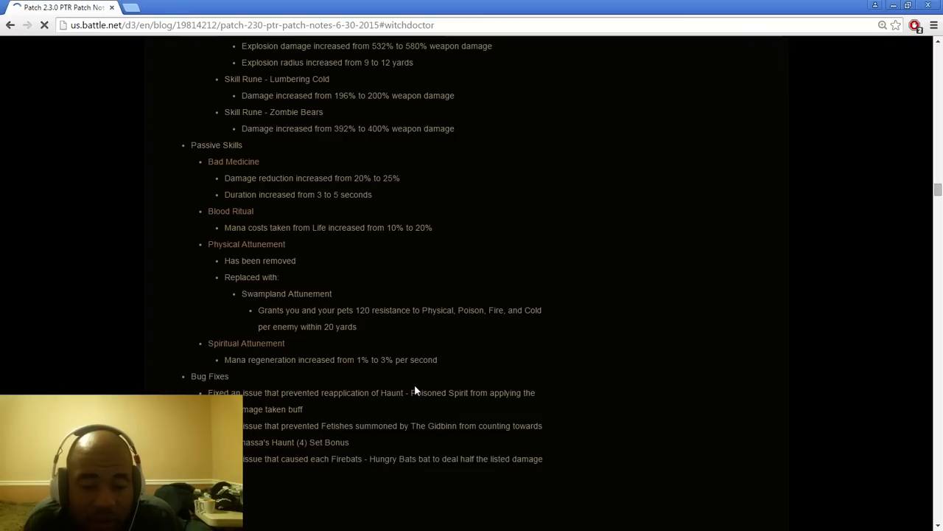
mouse_move(394, 382)
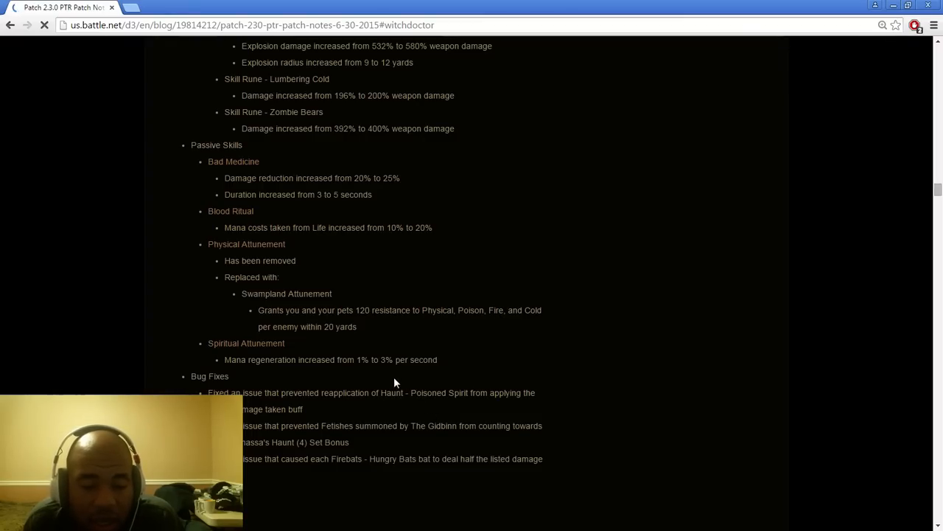
mouse_move(325, 363)
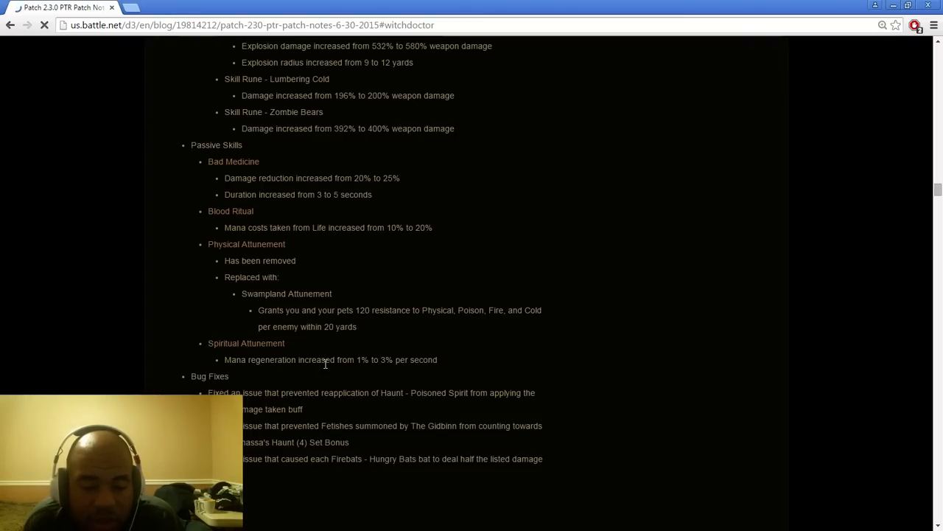
mouse_move(424, 374)
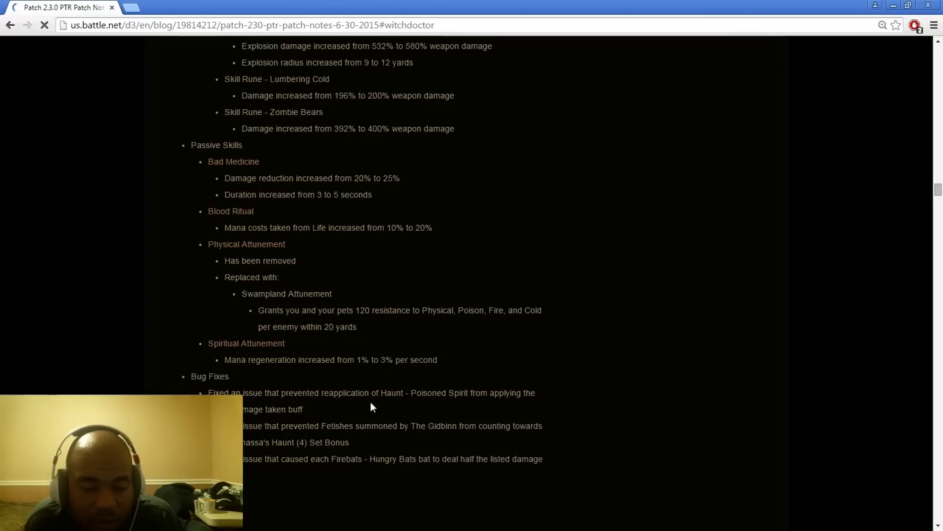
mouse_move(396, 407)
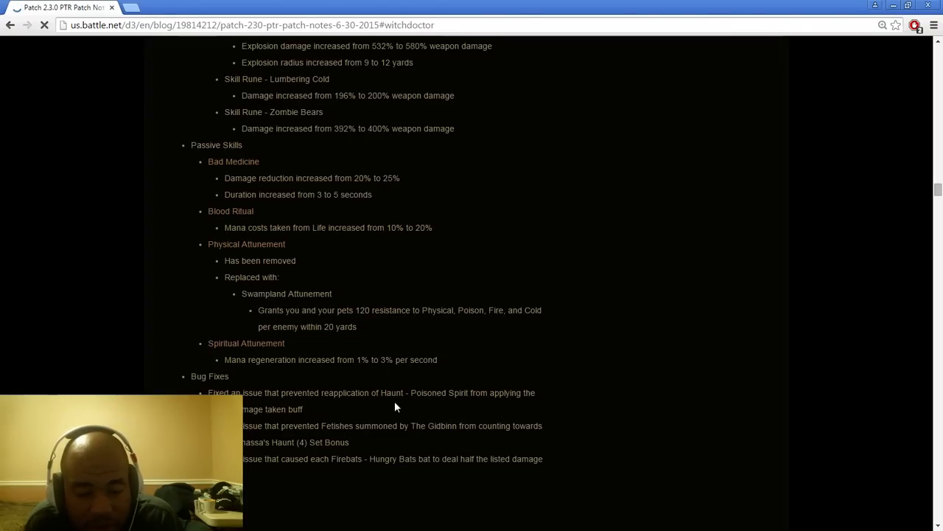
mouse_move(367, 428)
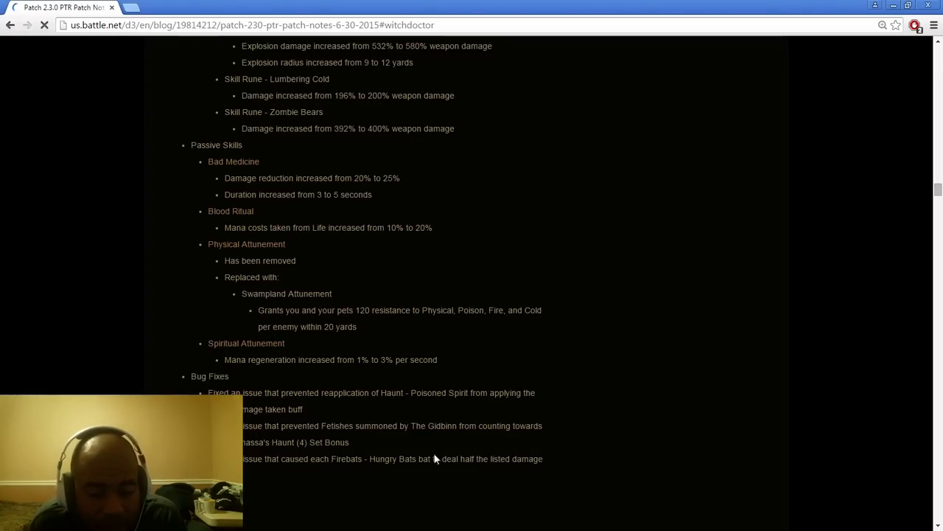
mouse_move(402, 476)
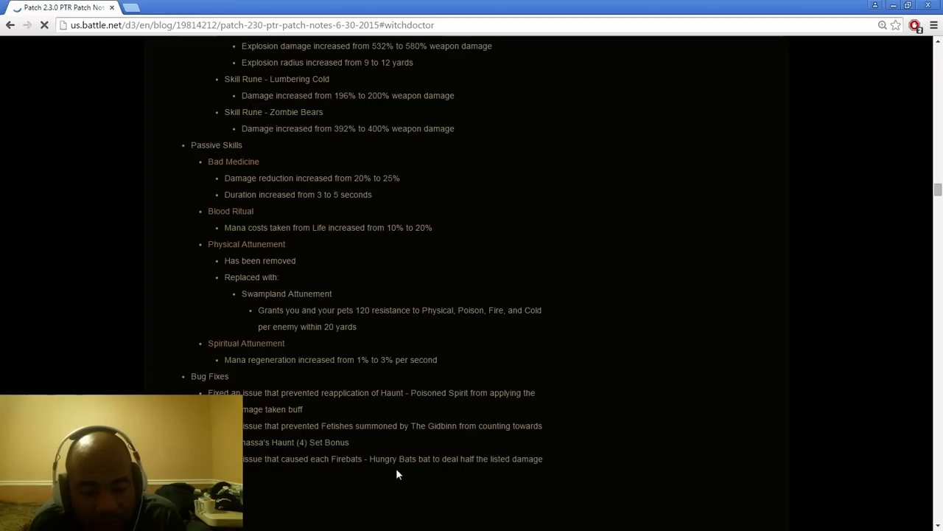
scroll("down", 3)
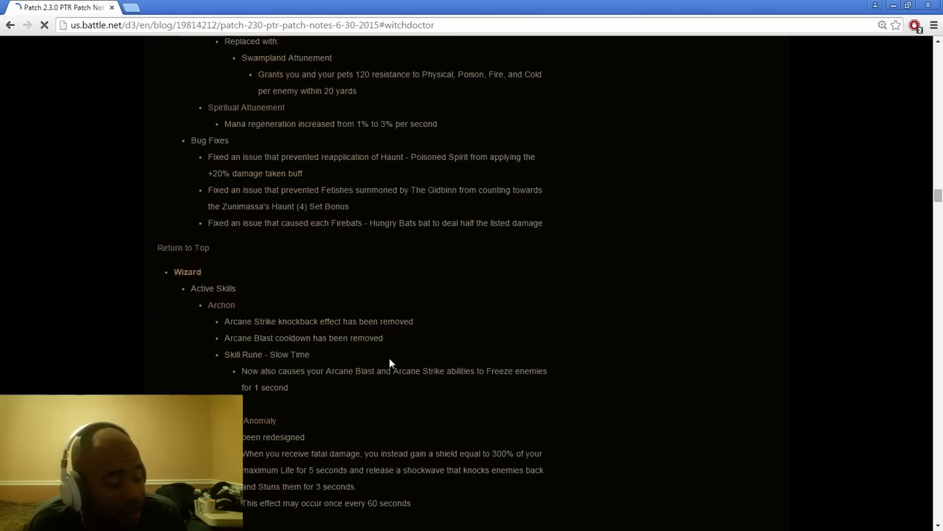
Step: Scroll through the set item changes and New Seasonal Legendary Items to the Adventure Mode heading
scroll("up", 3)
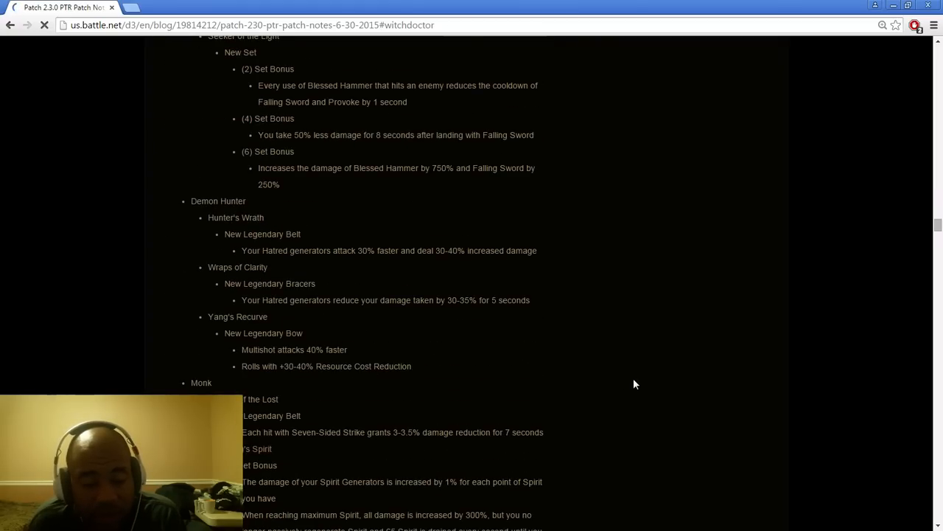
scroll("down", 3)
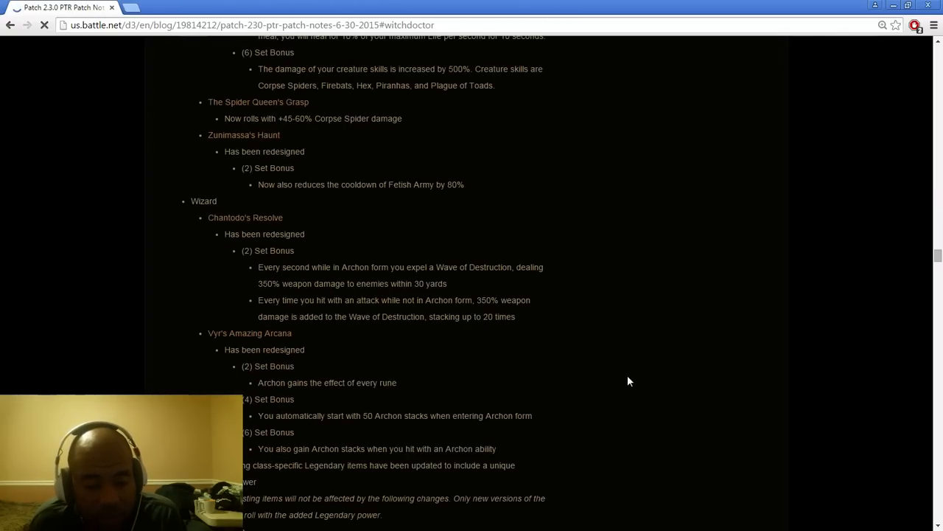
scroll("down", 3)
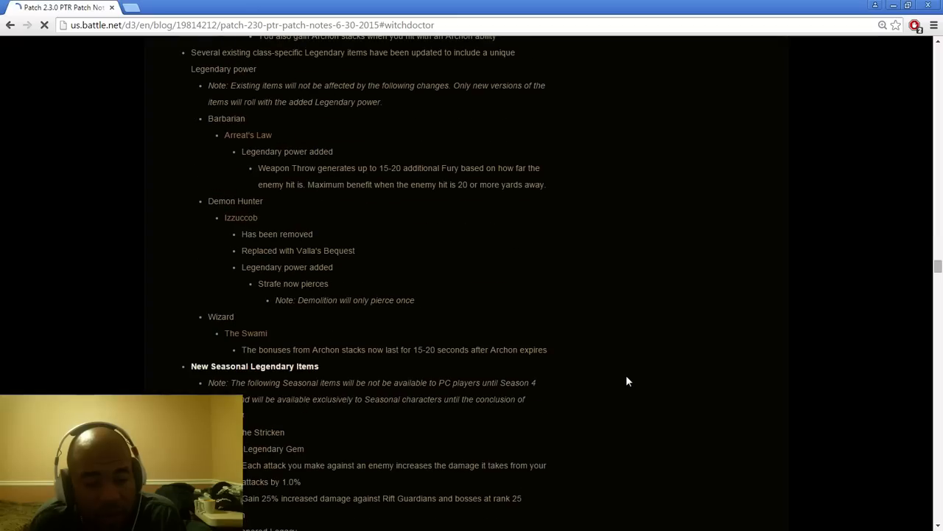
scroll("down", 3)
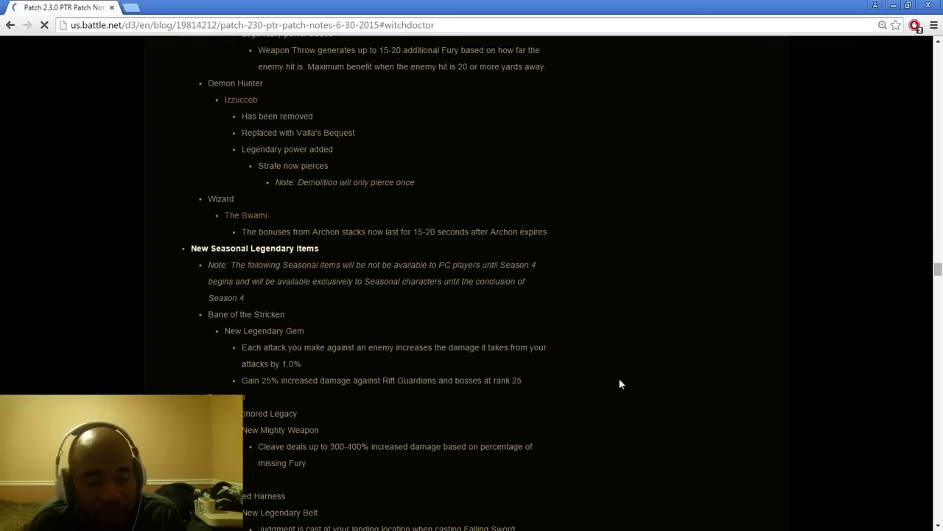
scroll("down", 3)
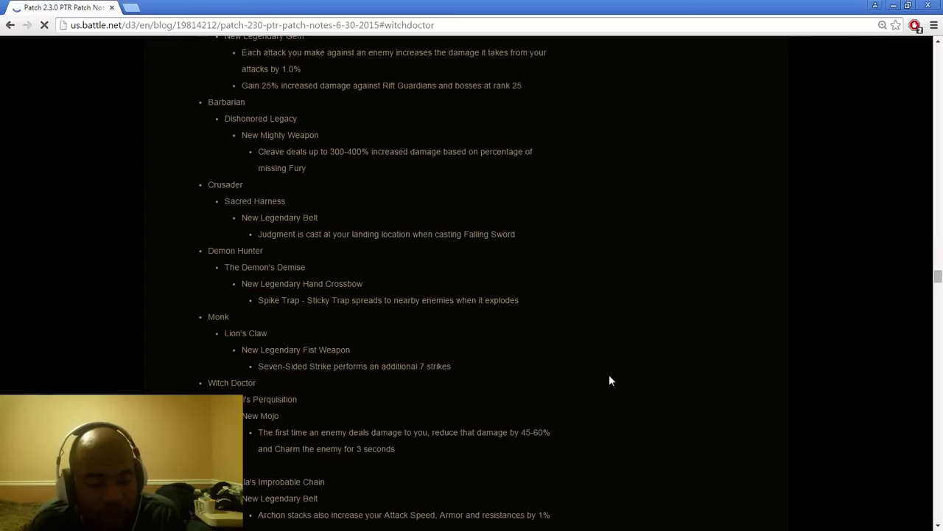
mouse_move(275, 412)
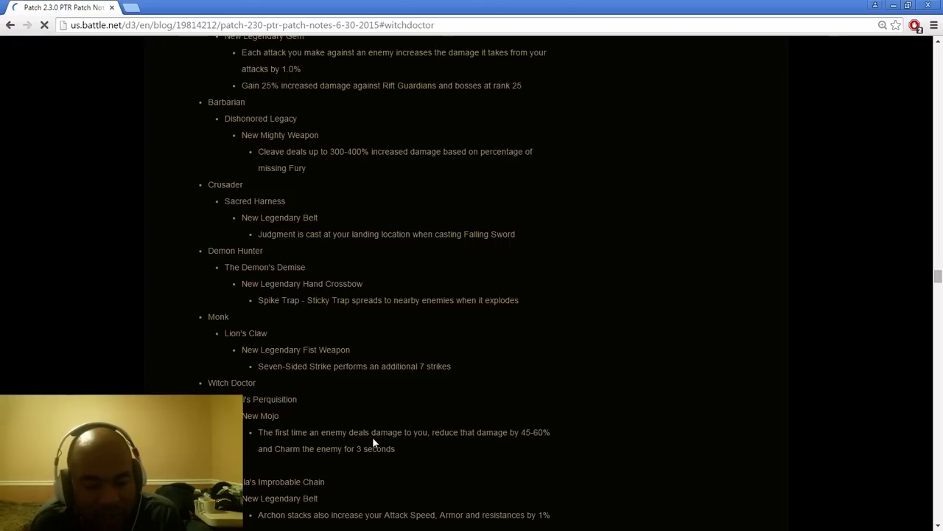
mouse_move(528, 446)
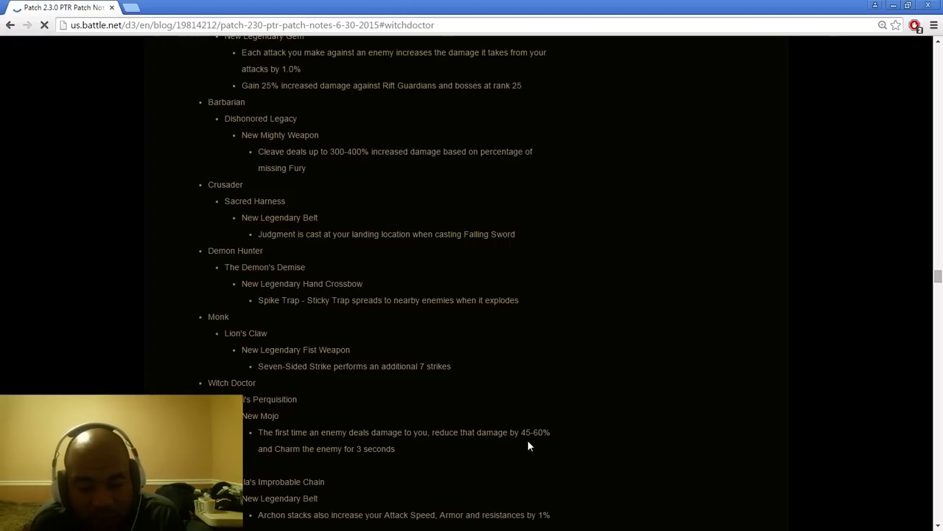
mouse_move(389, 476)
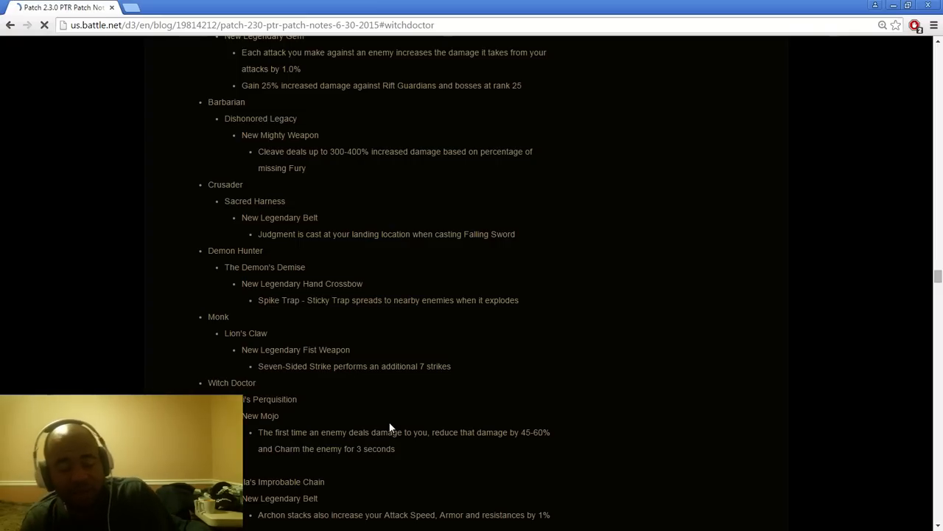
mouse_move(442, 389)
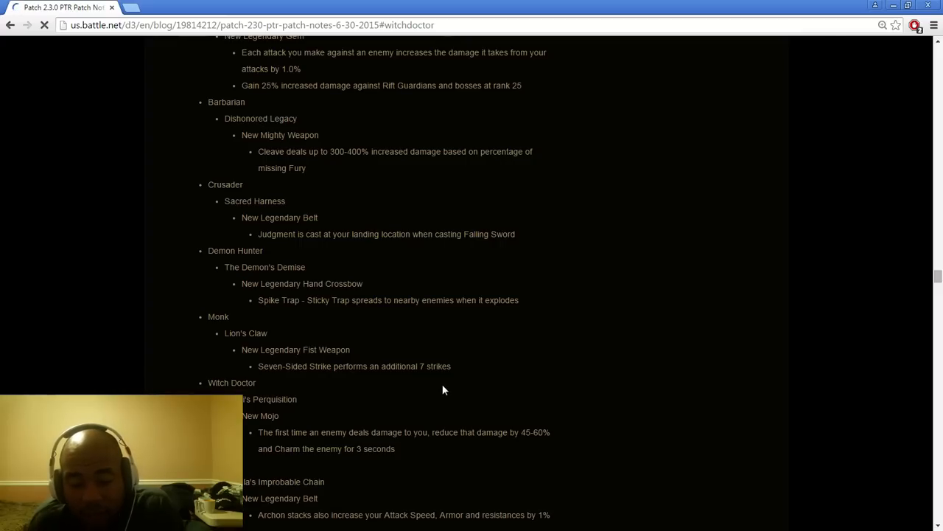
mouse_move(331, 426)
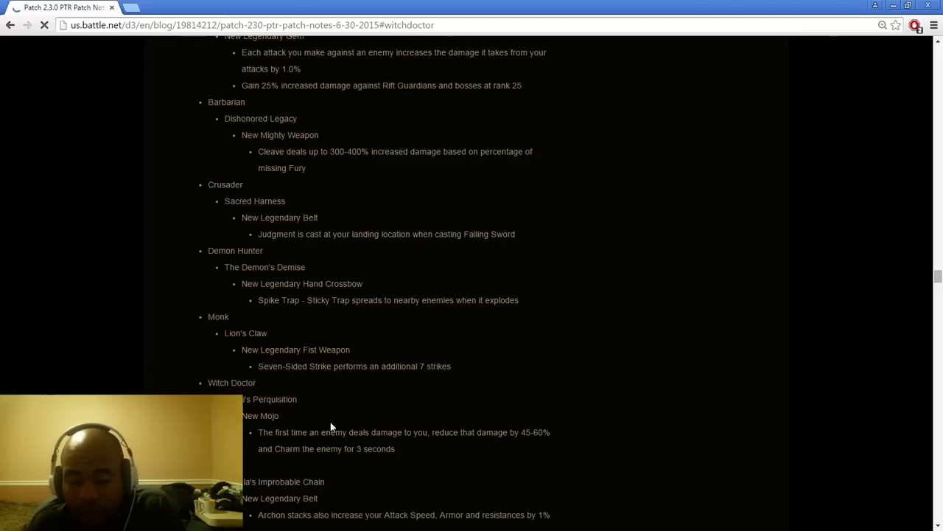
mouse_move(360, 414)
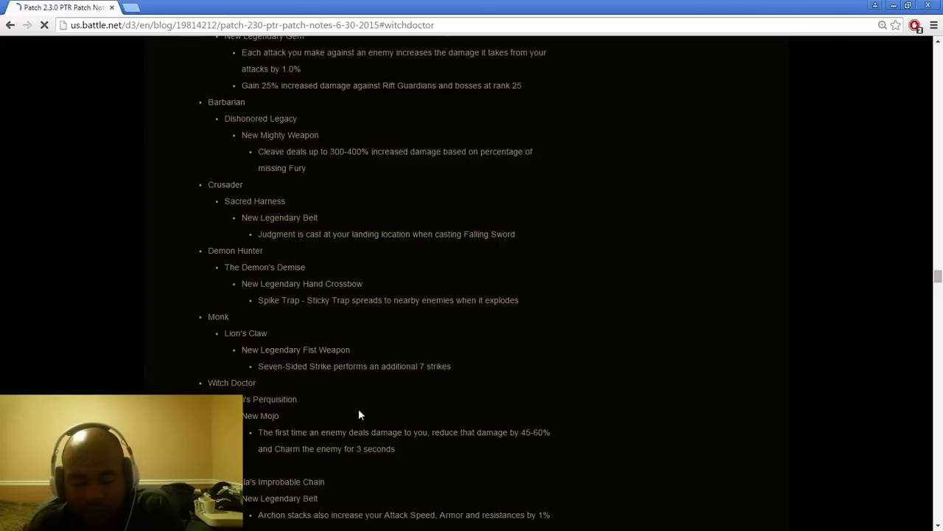
scroll("down", 3)
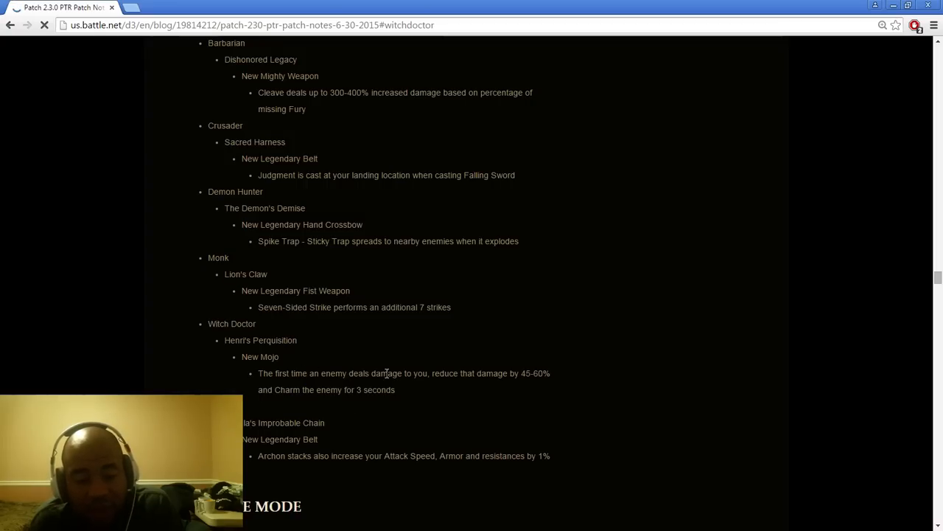
mouse_move(356, 373)
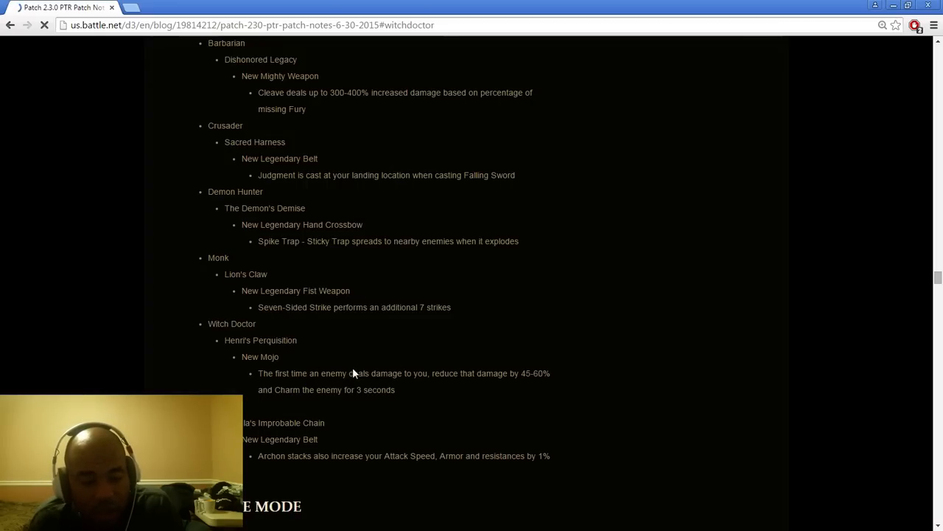
scroll("down", 3)
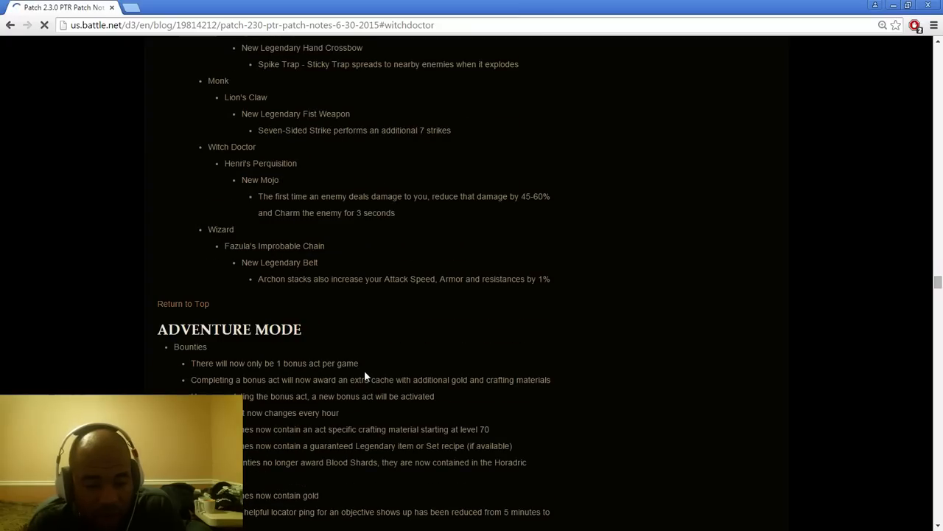
Step: Scroll past the Adventure Mode bounty notes to the Crafting section
scroll("down", 3)
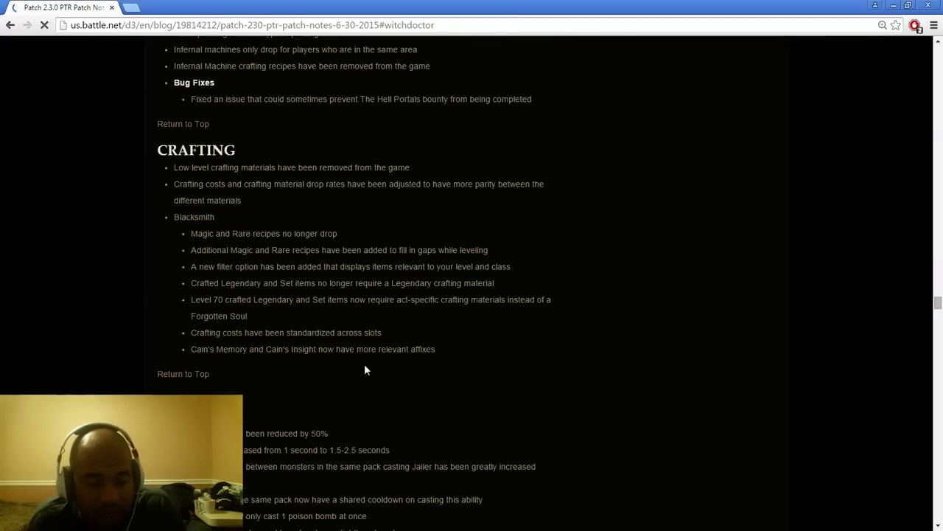
mouse_move(361, 362)
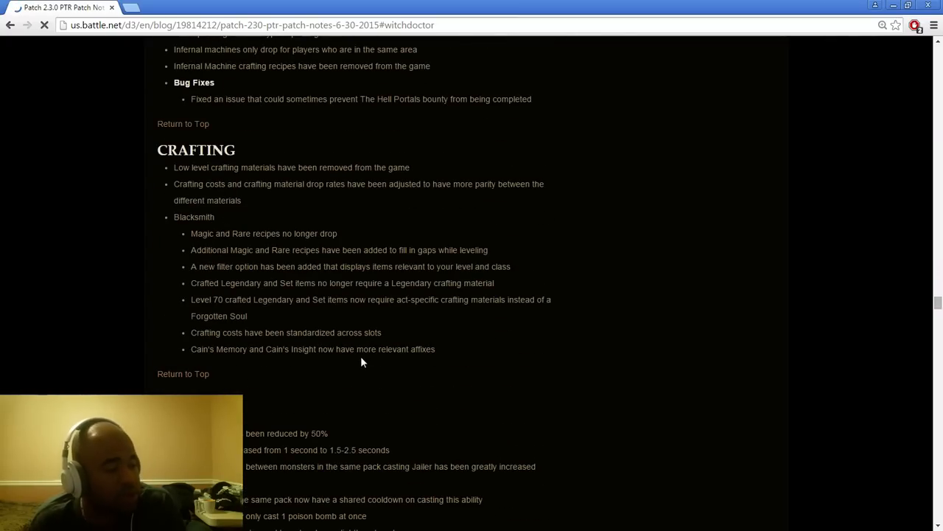
mouse_move(265, 312)
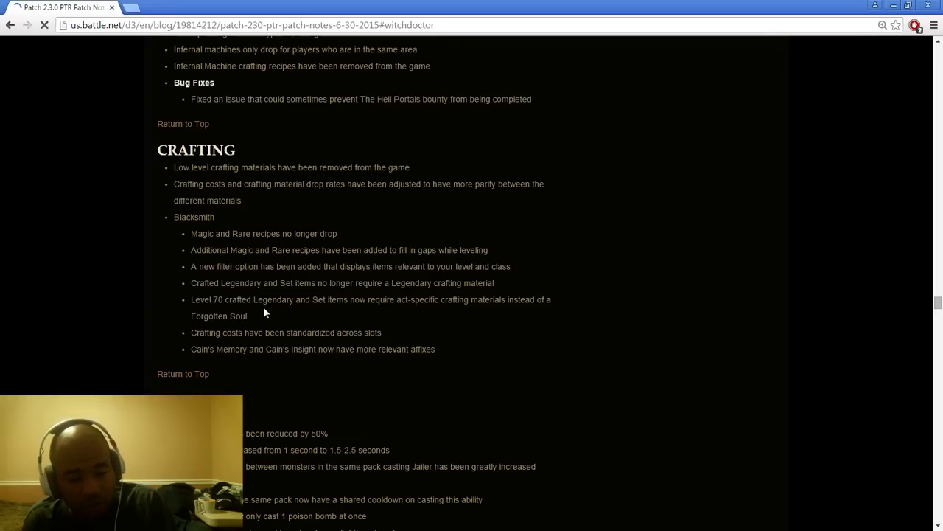
mouse_move(251, 295)
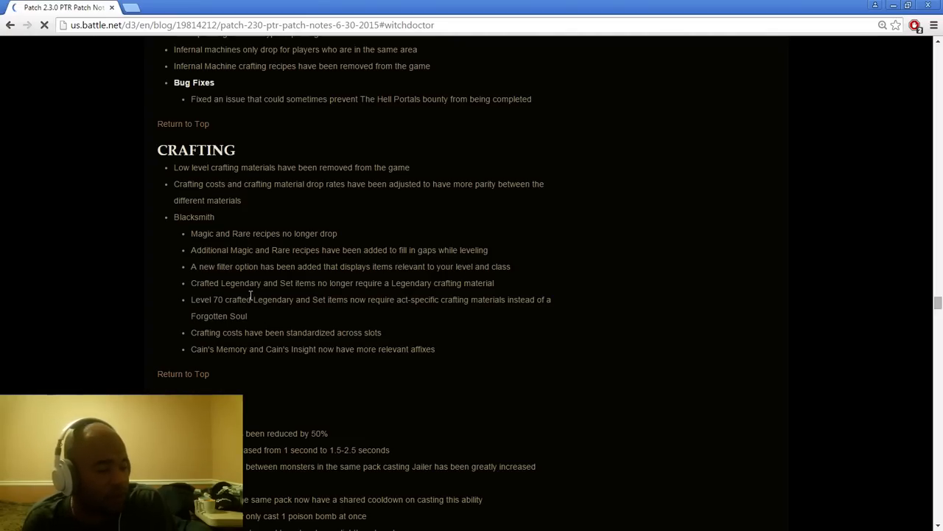